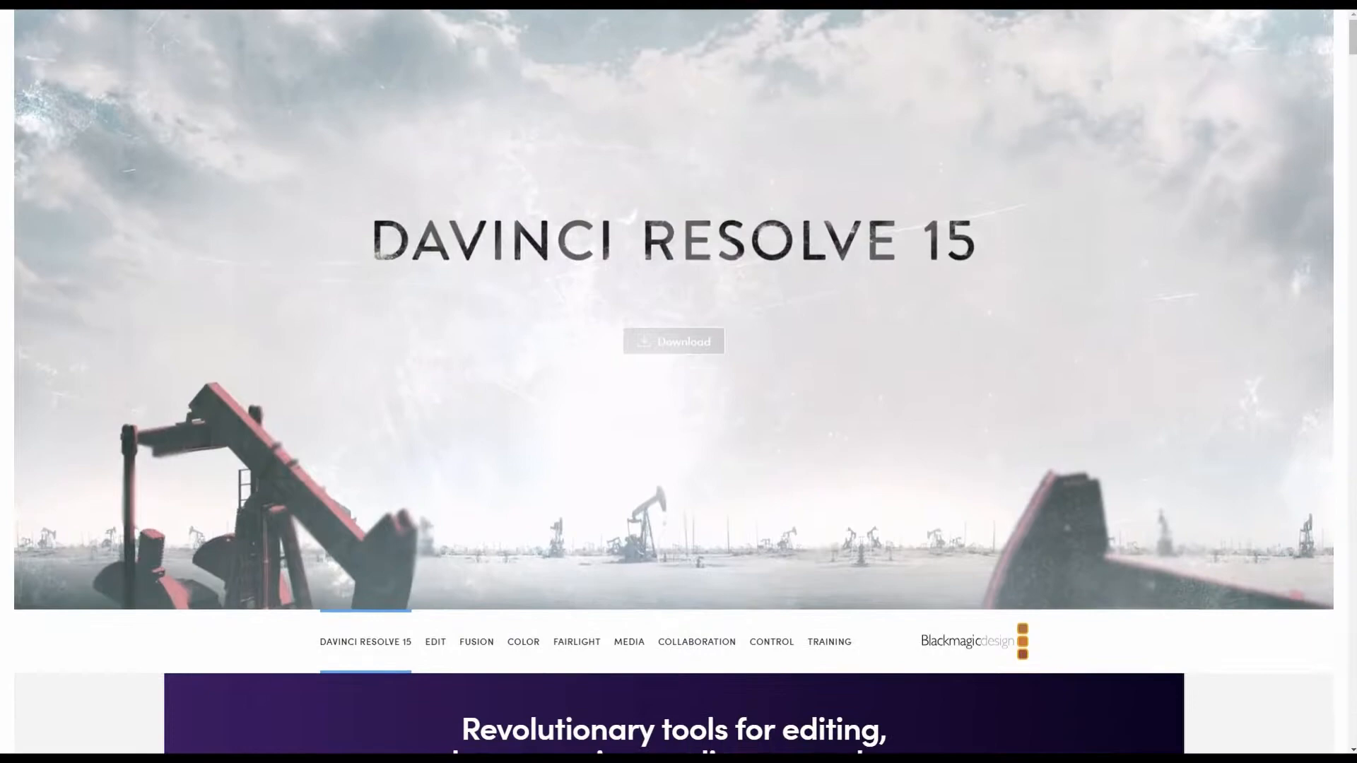
Scroll through the settings, then cancel Project Settings without saving and show the Project Manager.
scroll("down", 3)
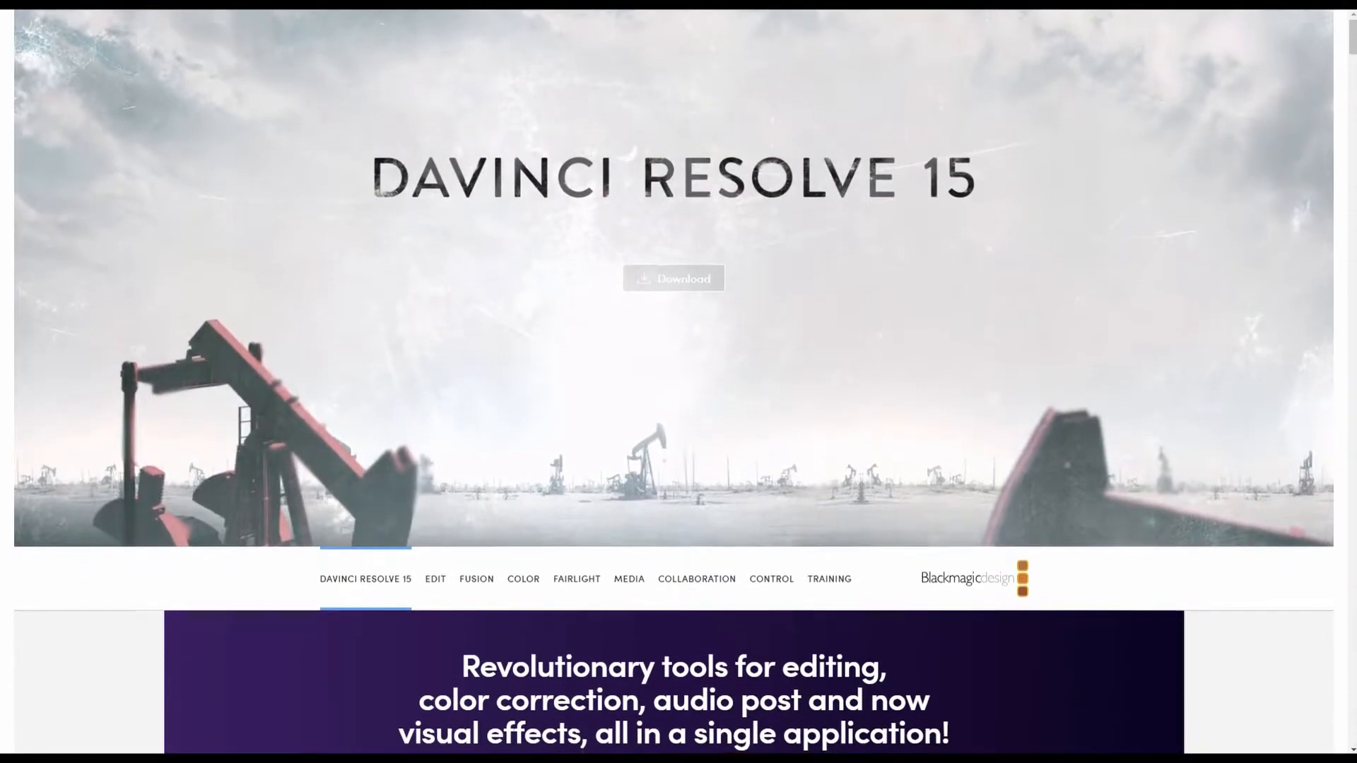
scroll("down", 3)
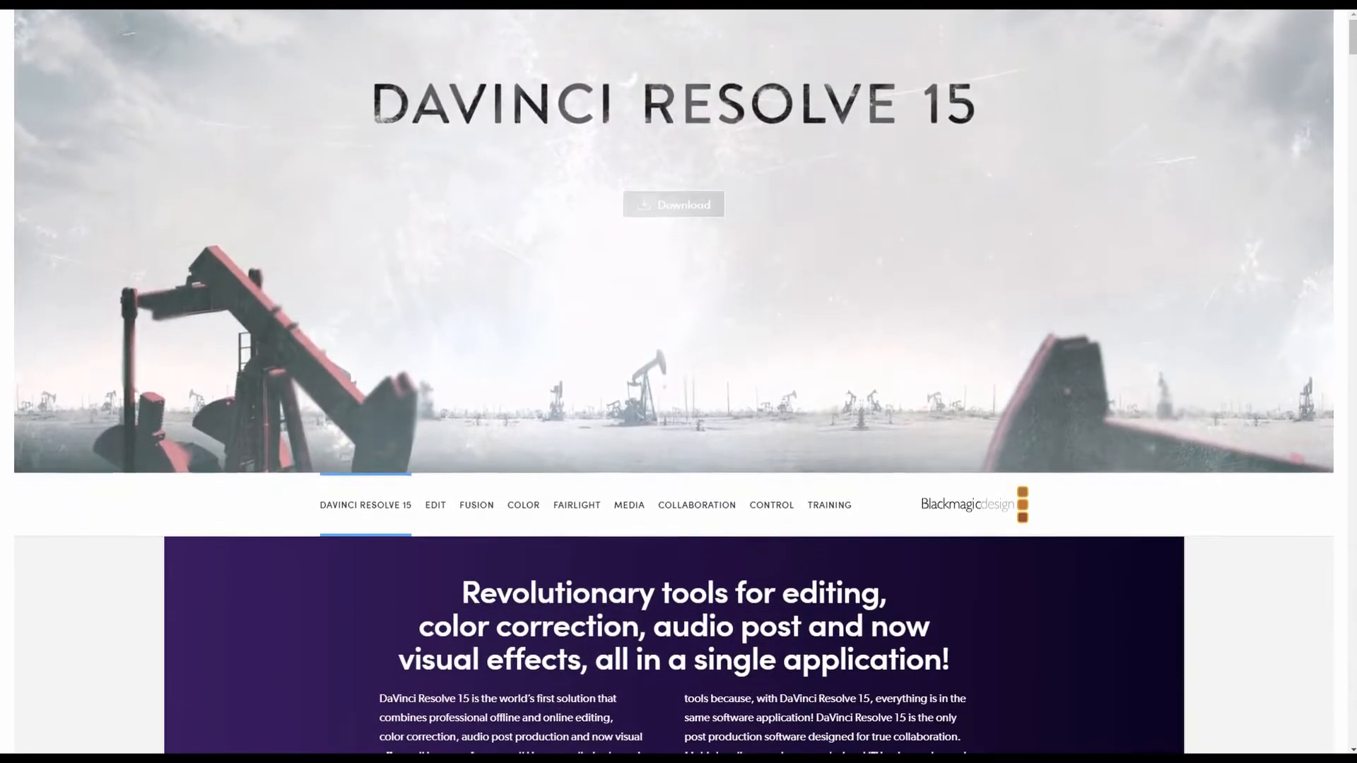
scroll("down", 3)
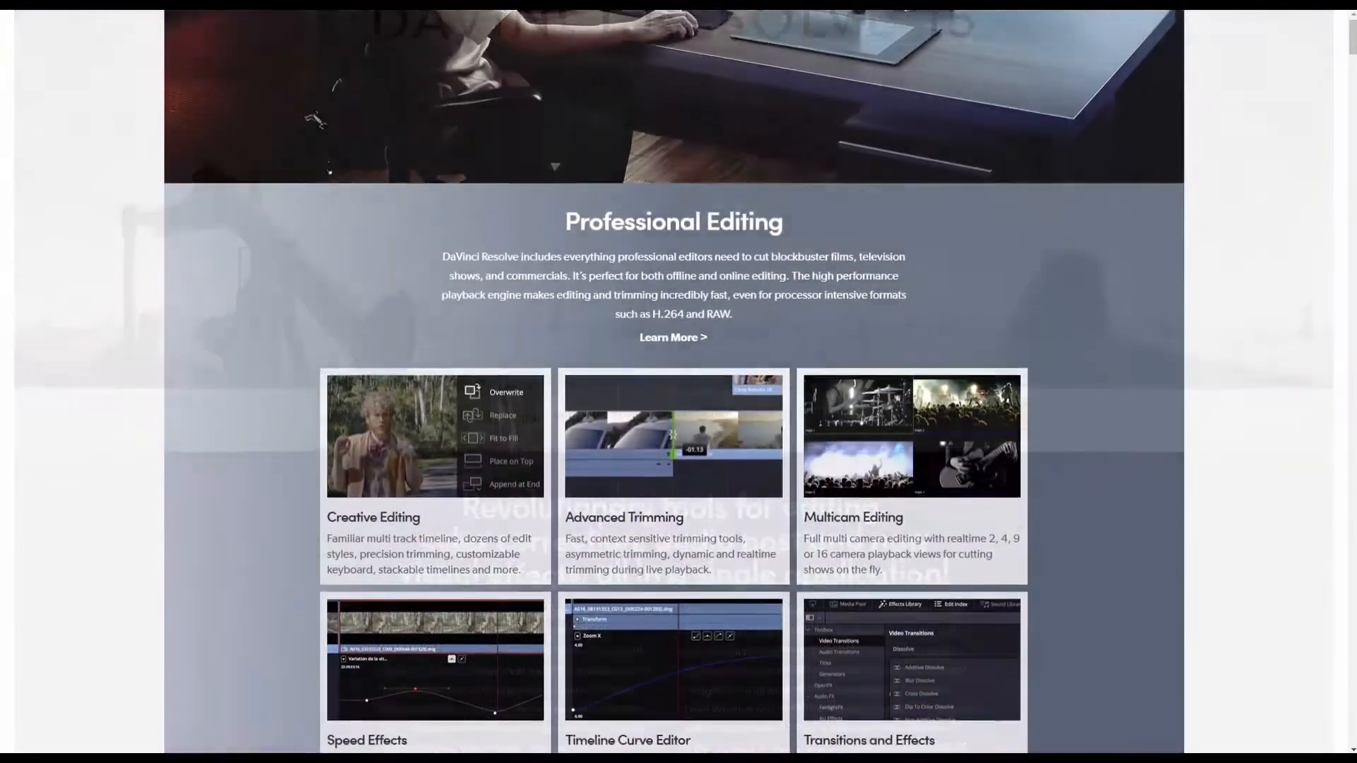
scroll("down", 3)
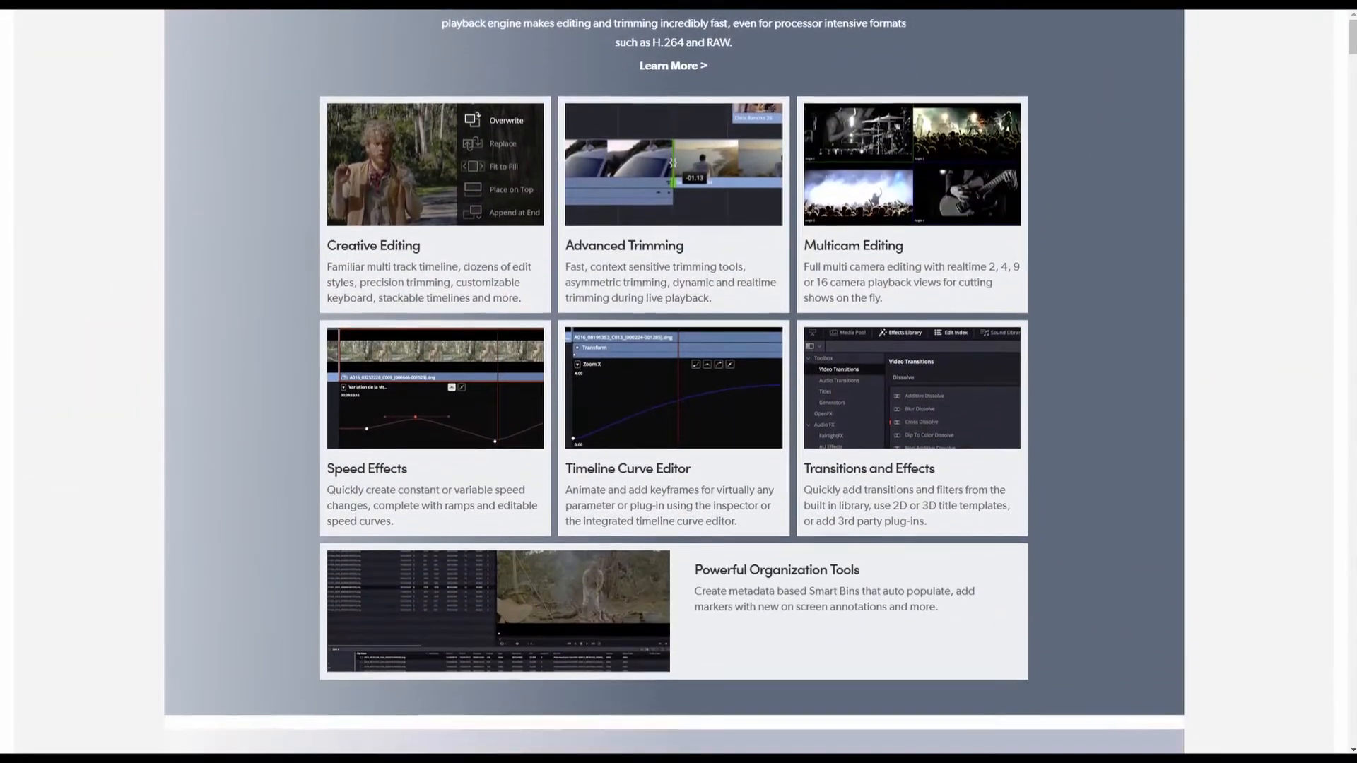
scroll("down", 3)
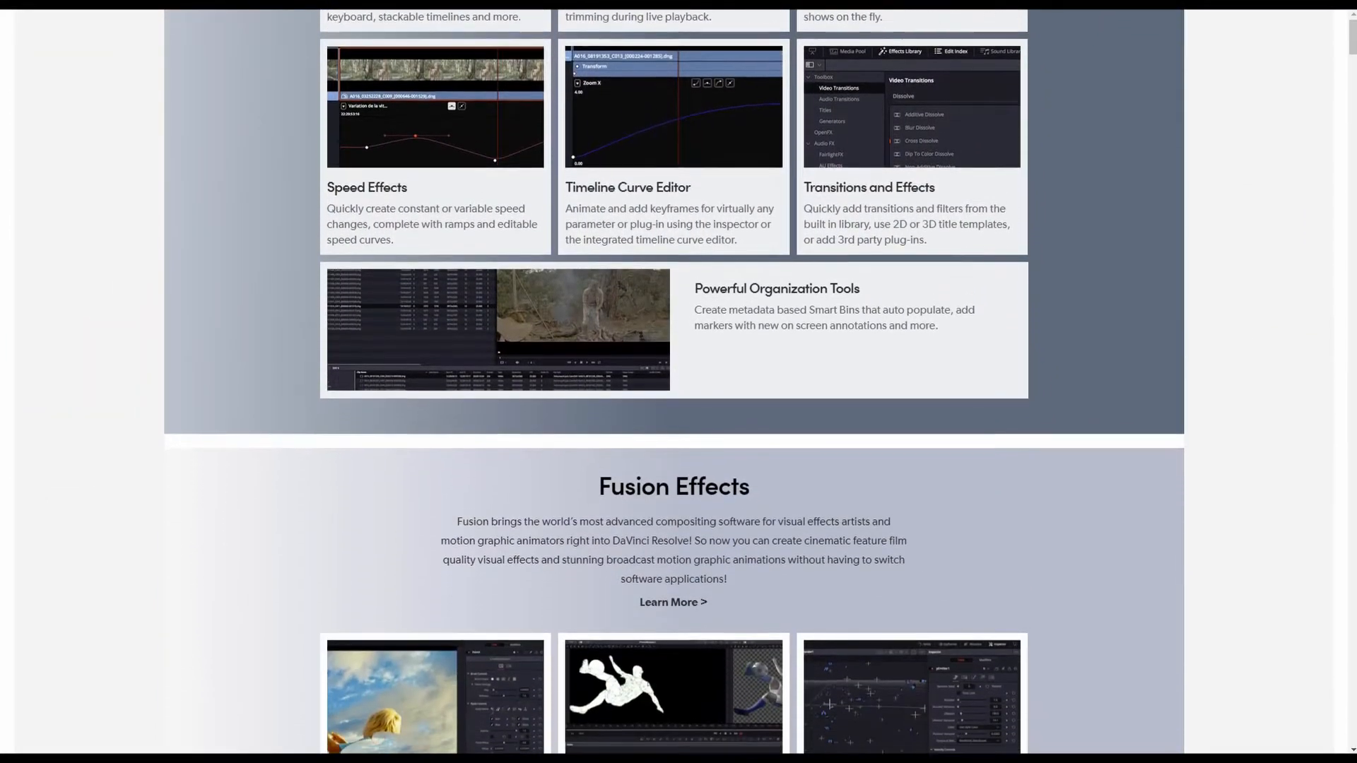
scroll("down", 3)
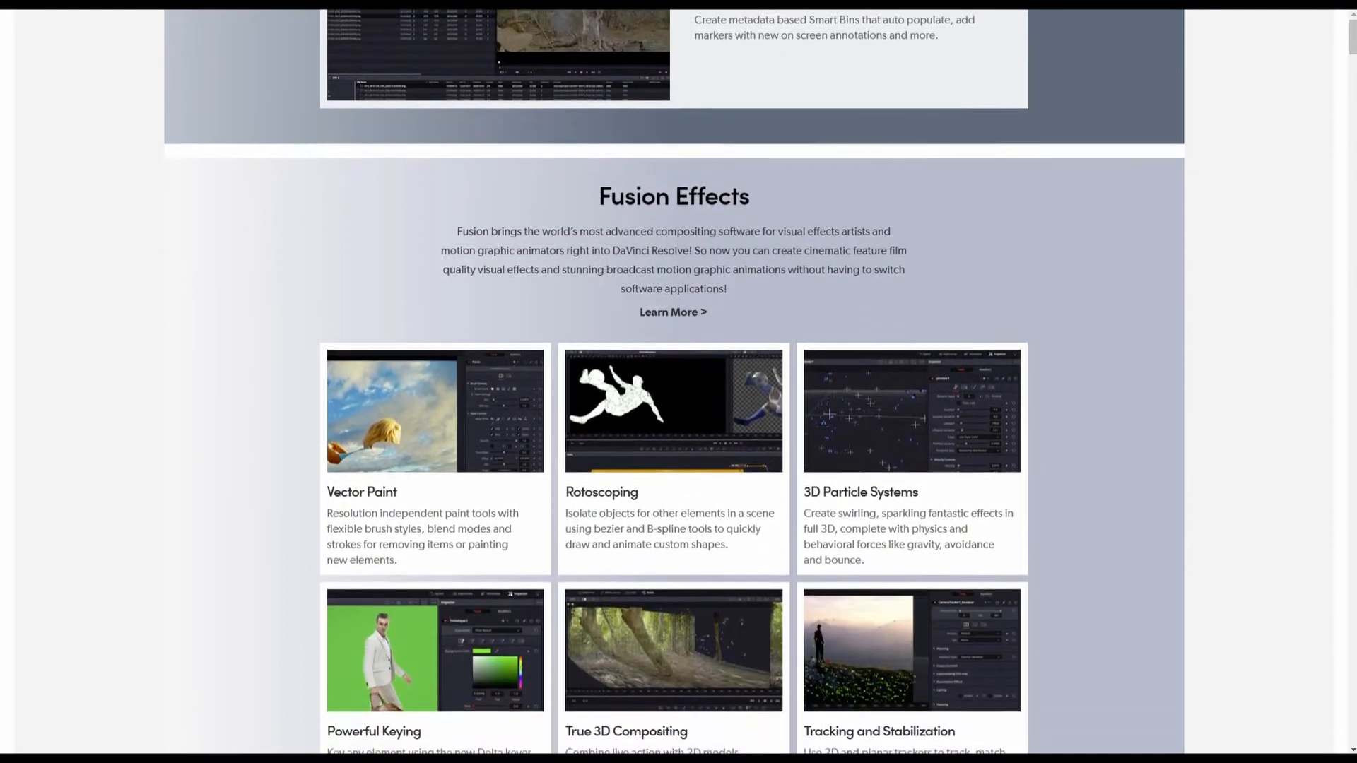
scroll("down", 3)
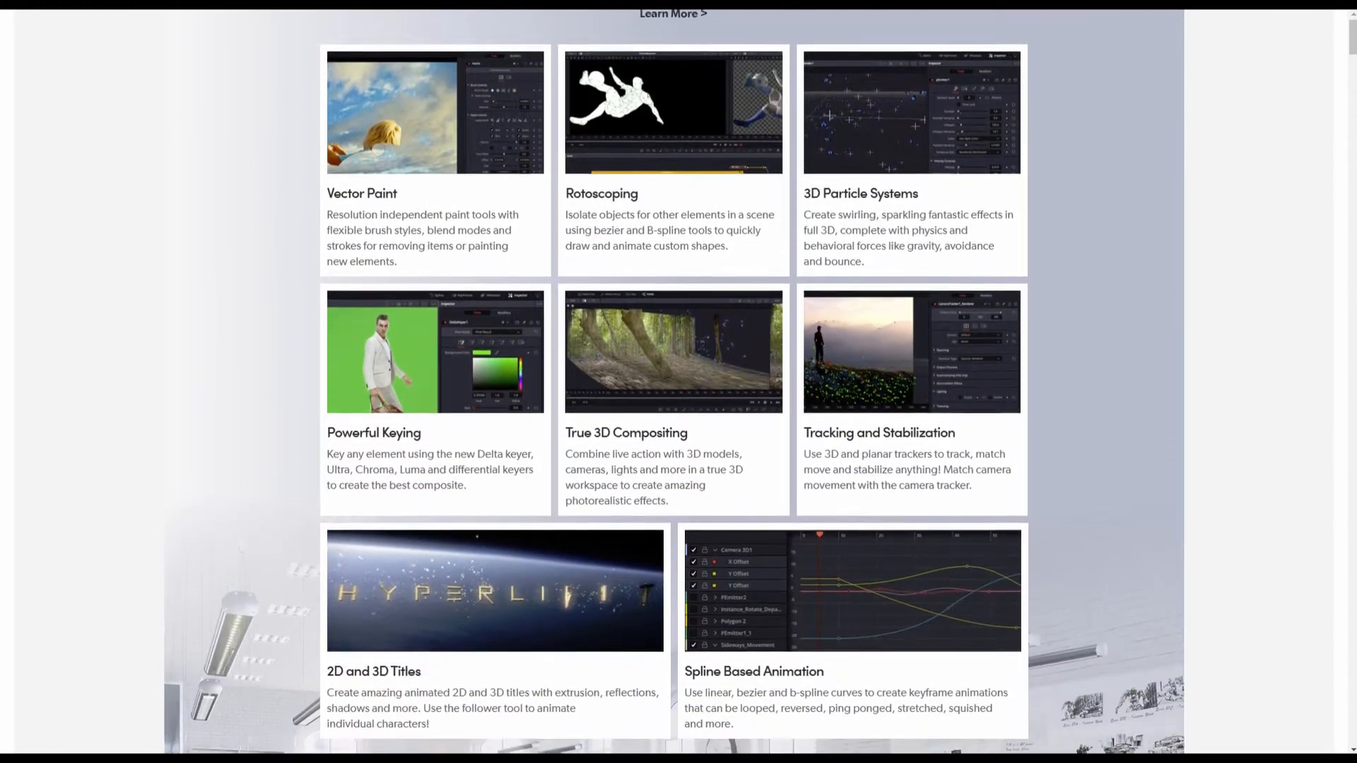
scroll("down", 3)
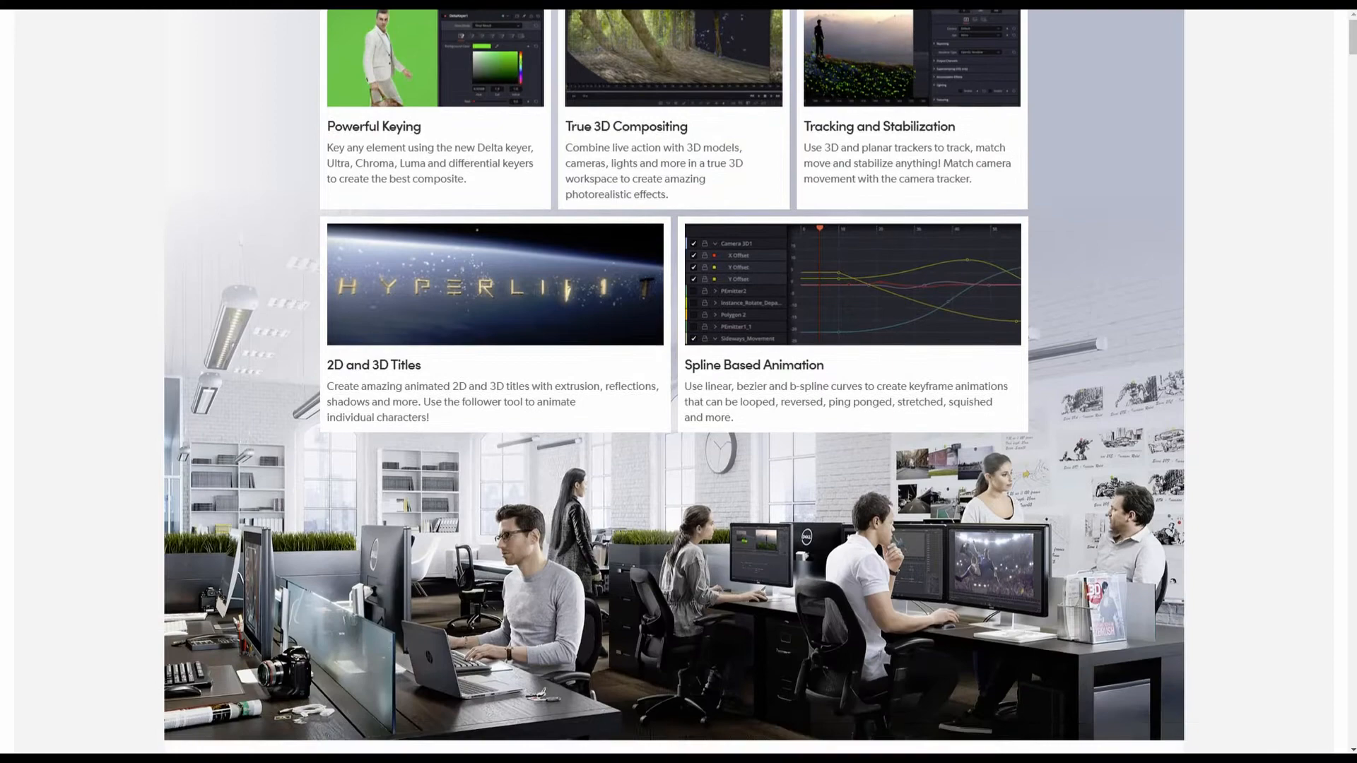
scroll("down", 3)
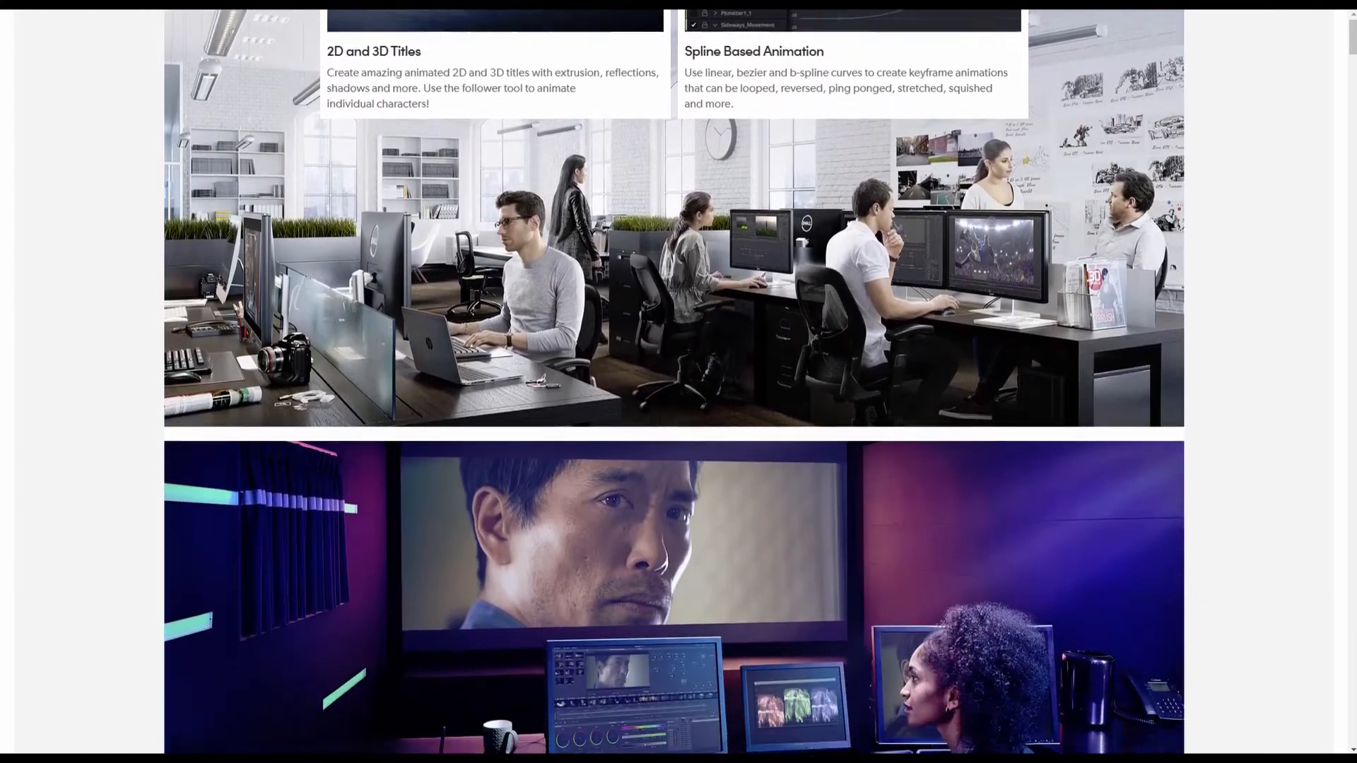
scroll("down", 3)
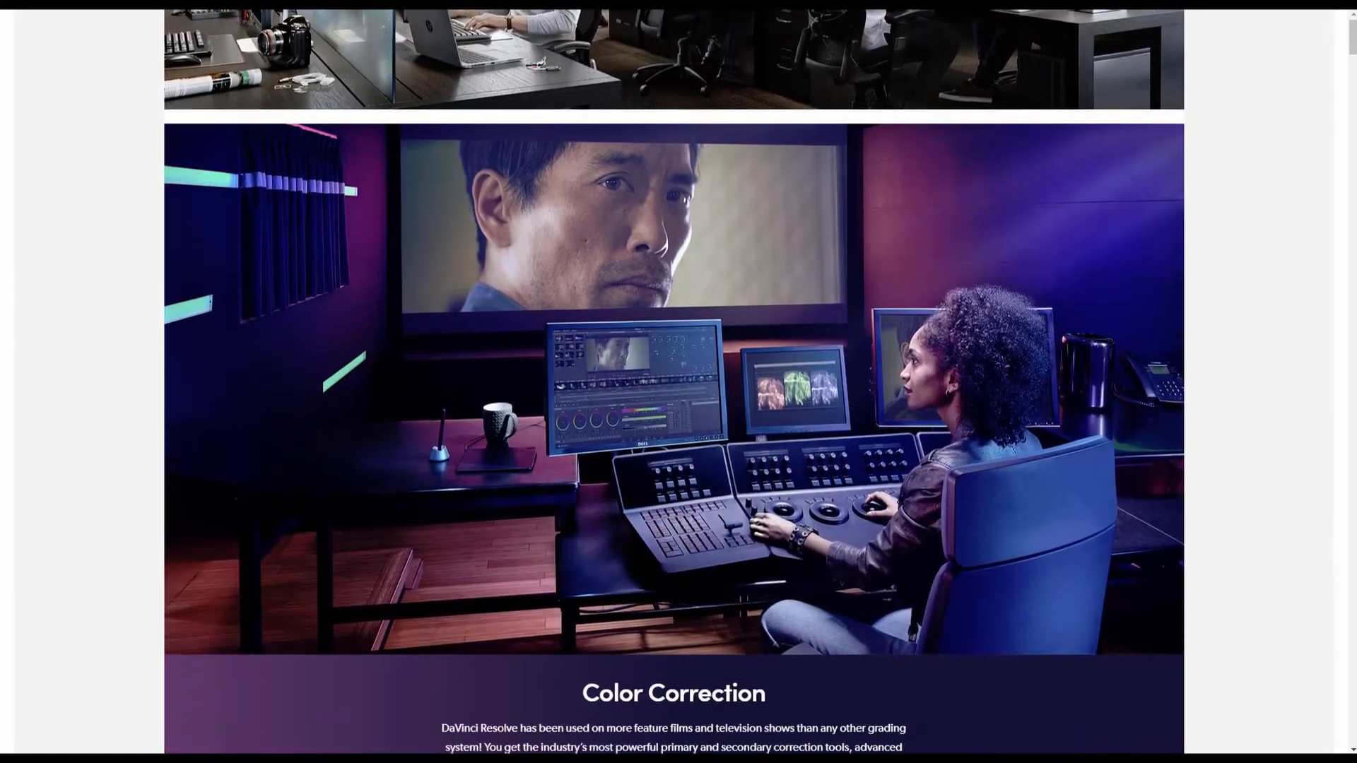
scroll("down", 3)
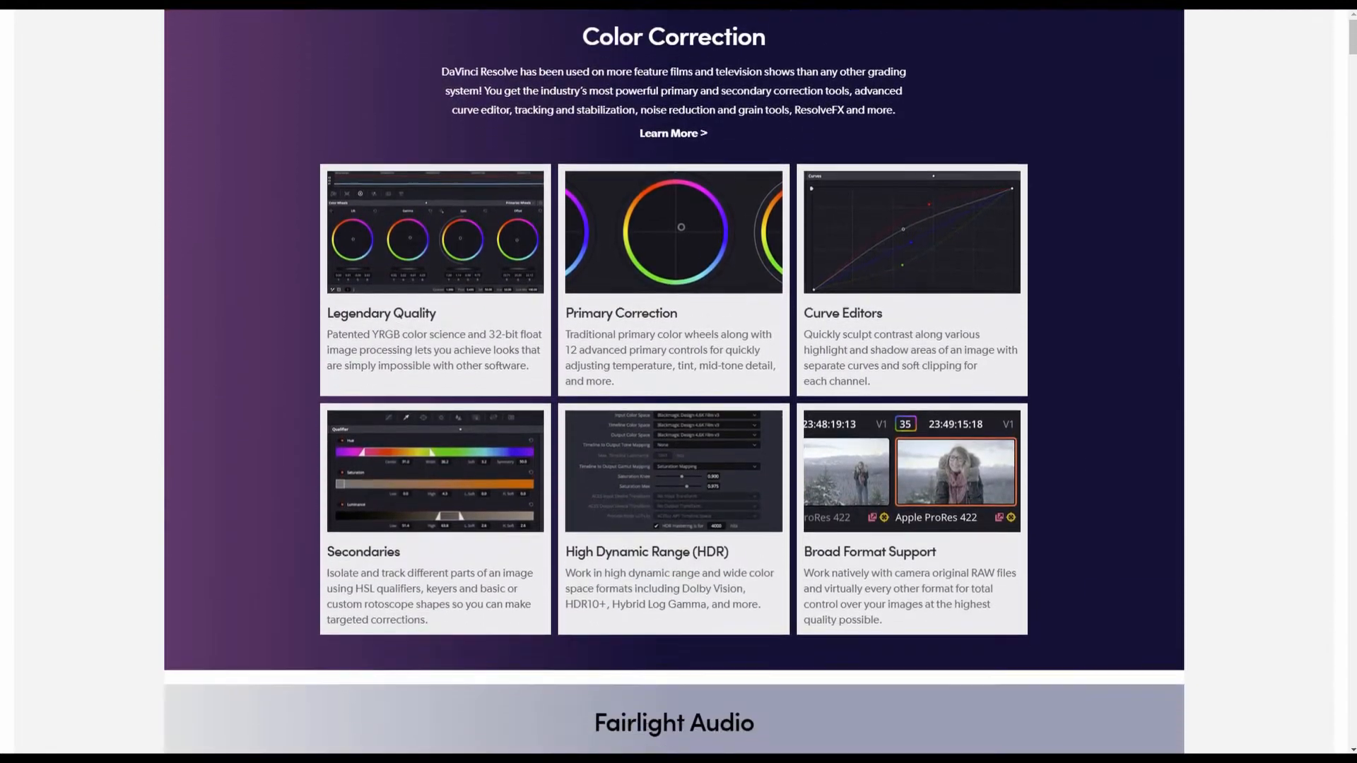
scroll("down", 3)
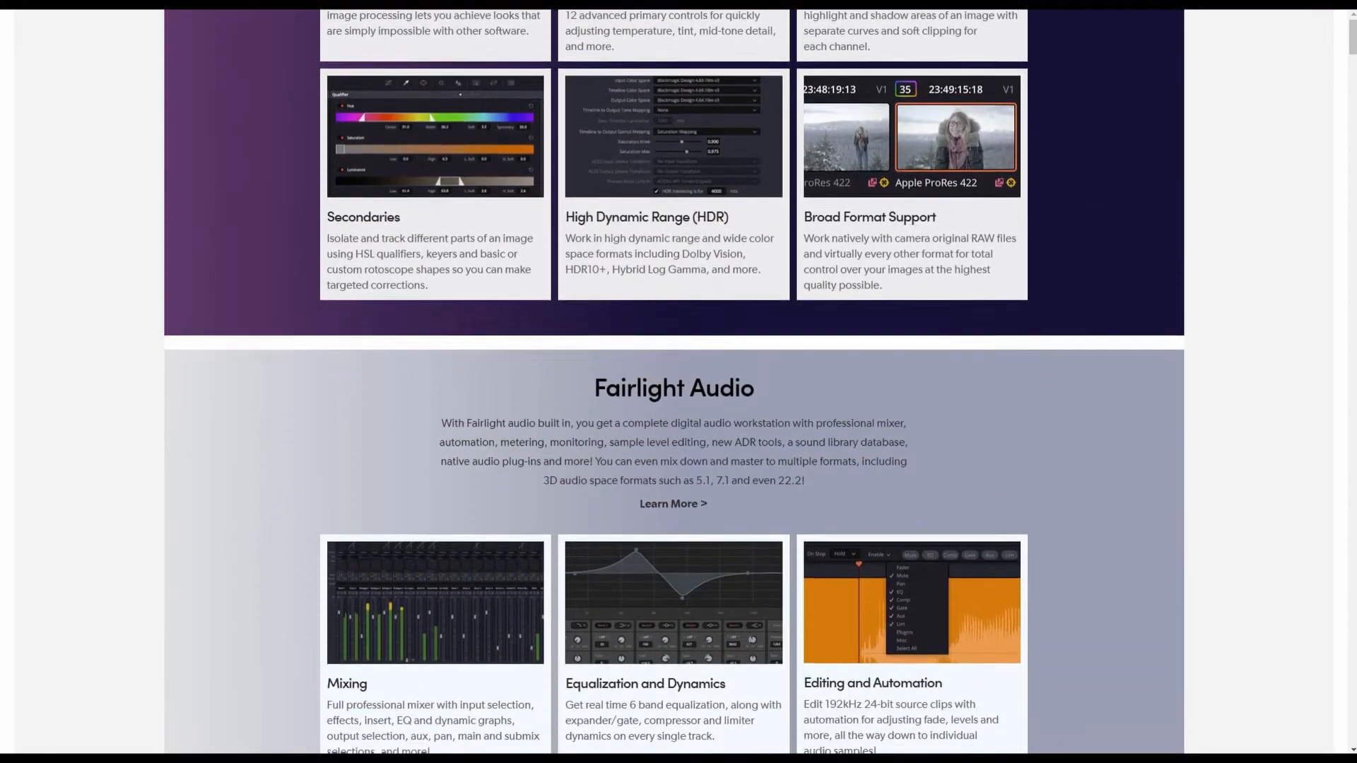
scroll("down", 3)
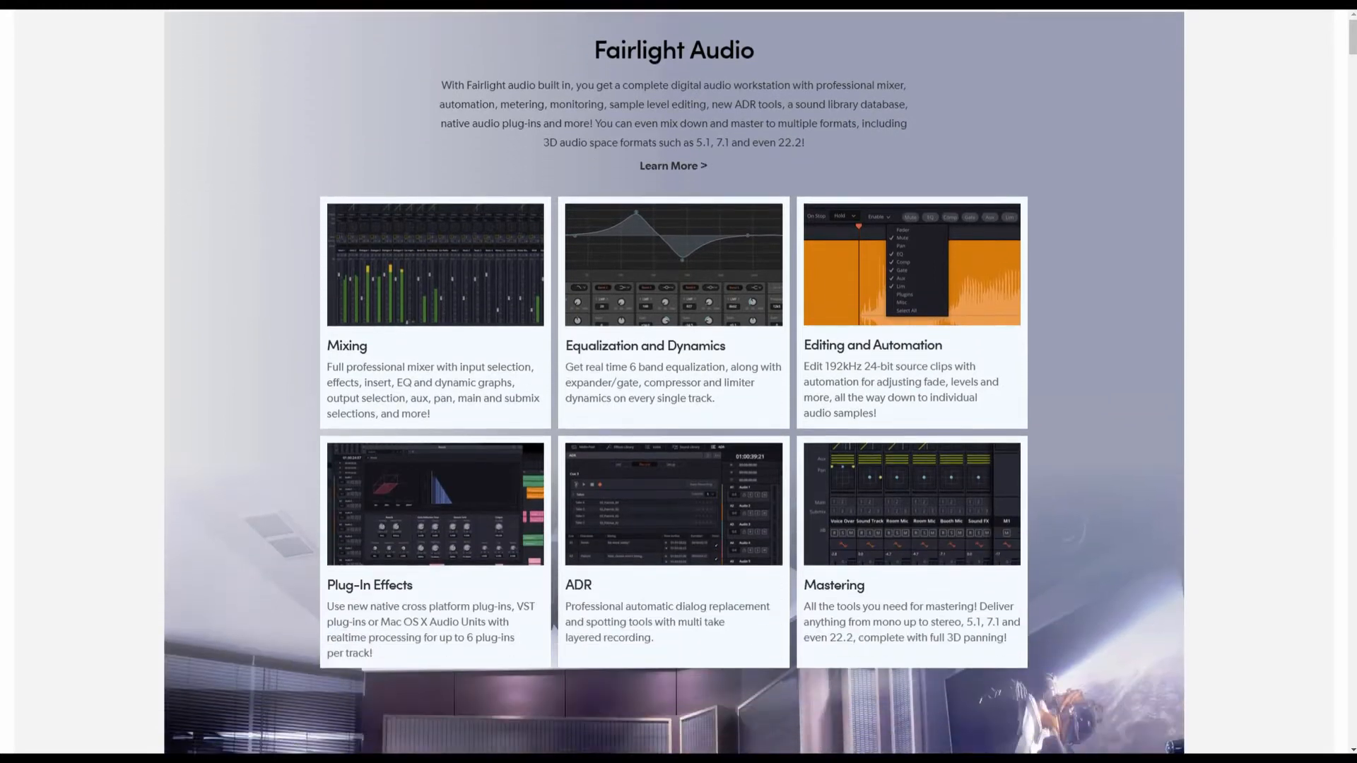
scroll("down", 3)
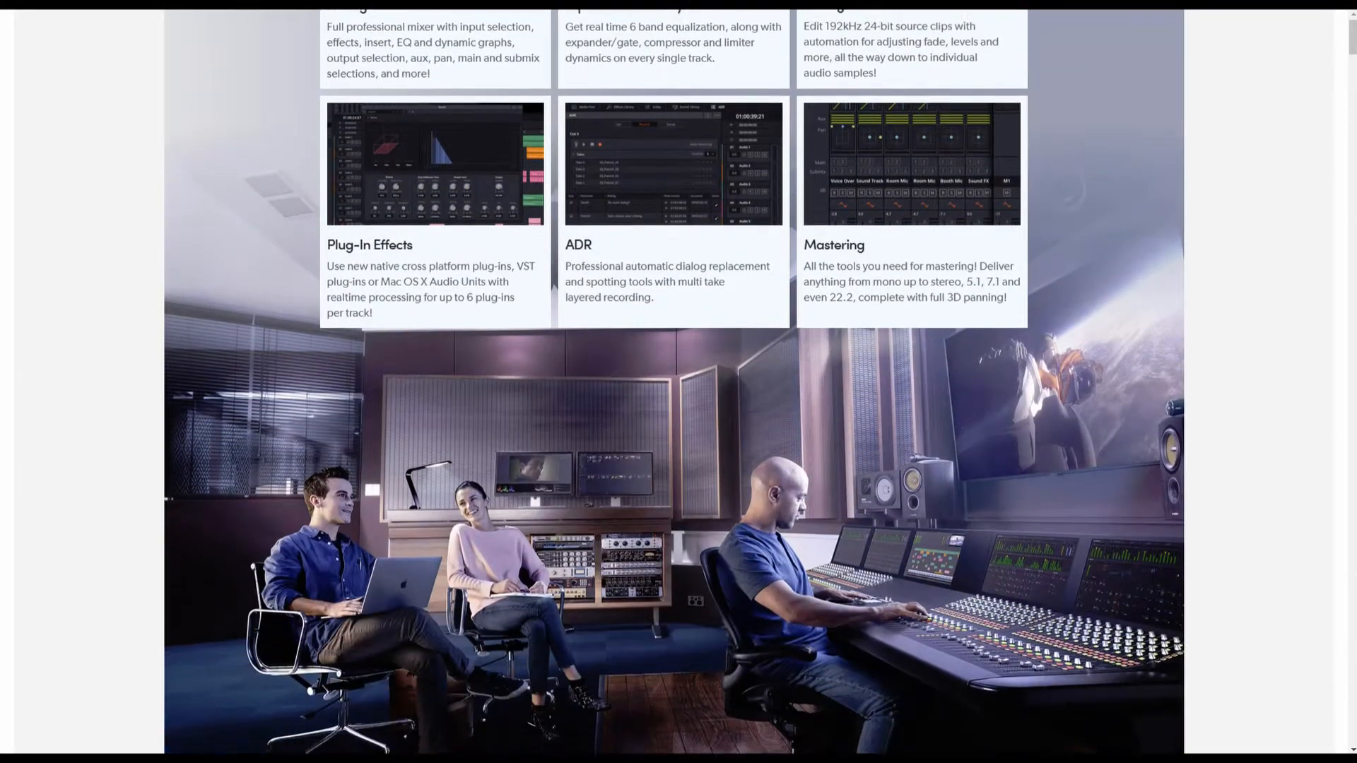
scroll("down", 3)
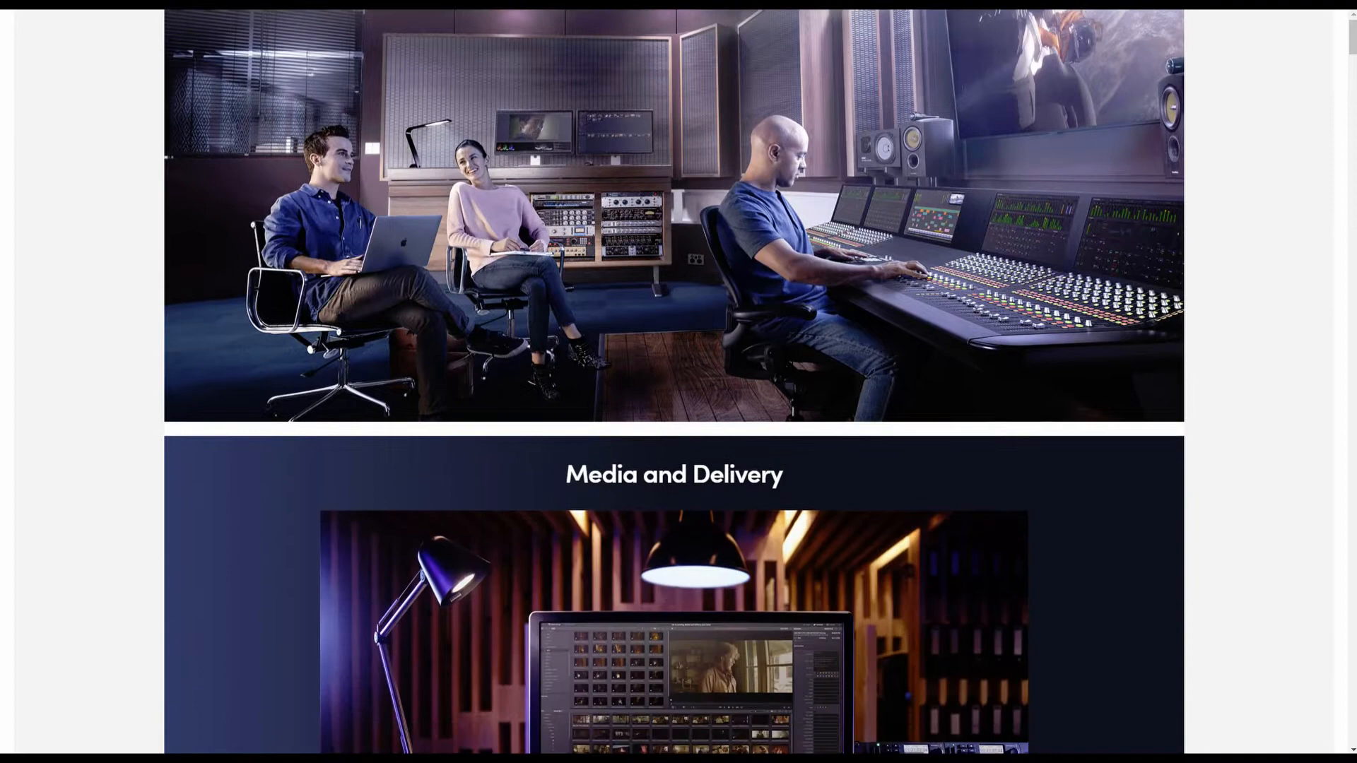
scroll("down", 3)
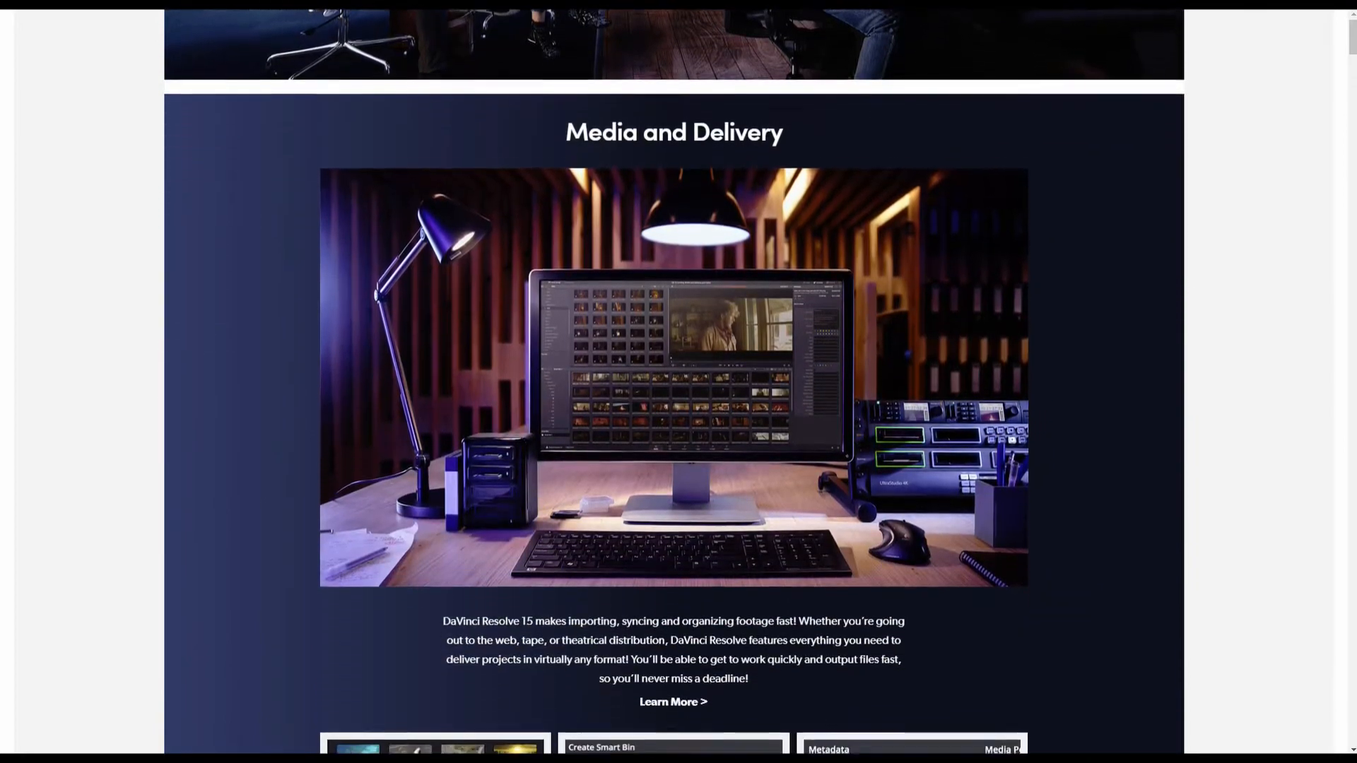
scroll("down", 3)
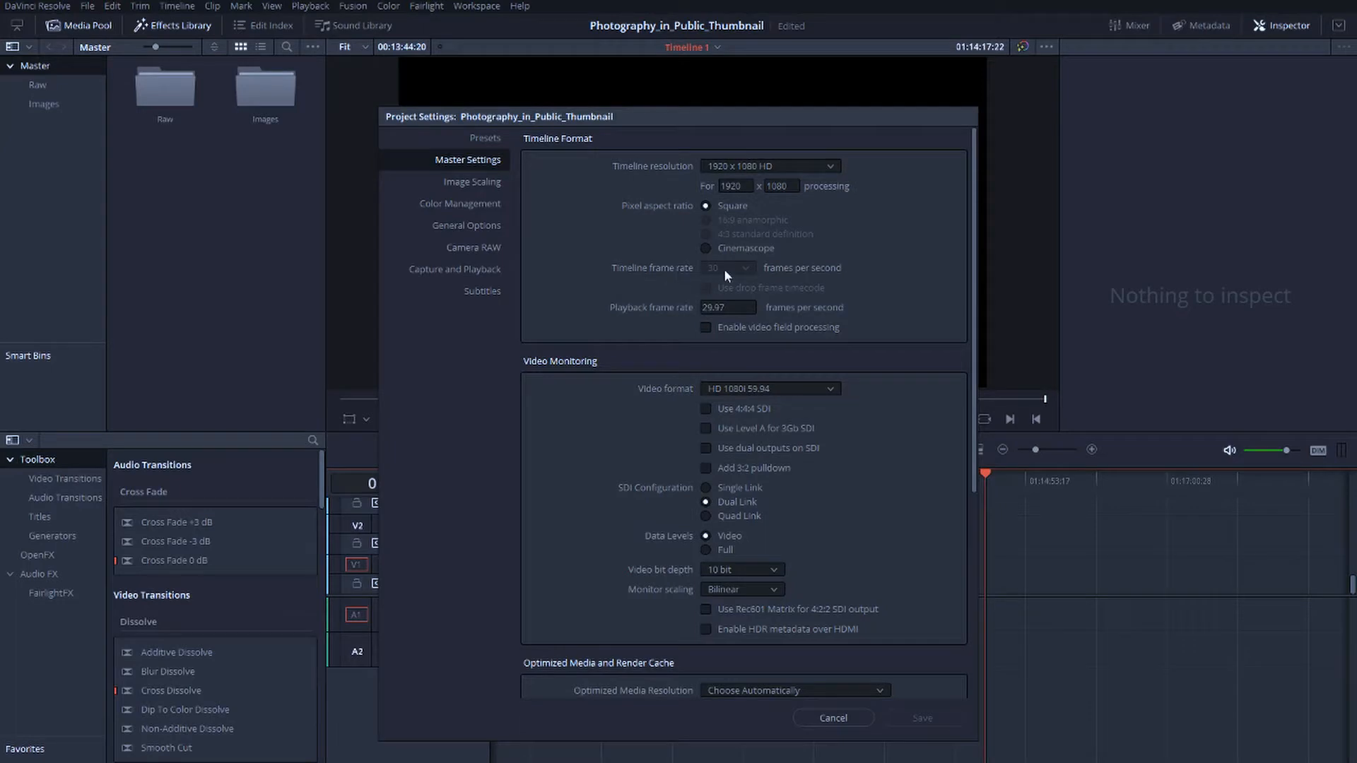
mouse_move(697, 267)
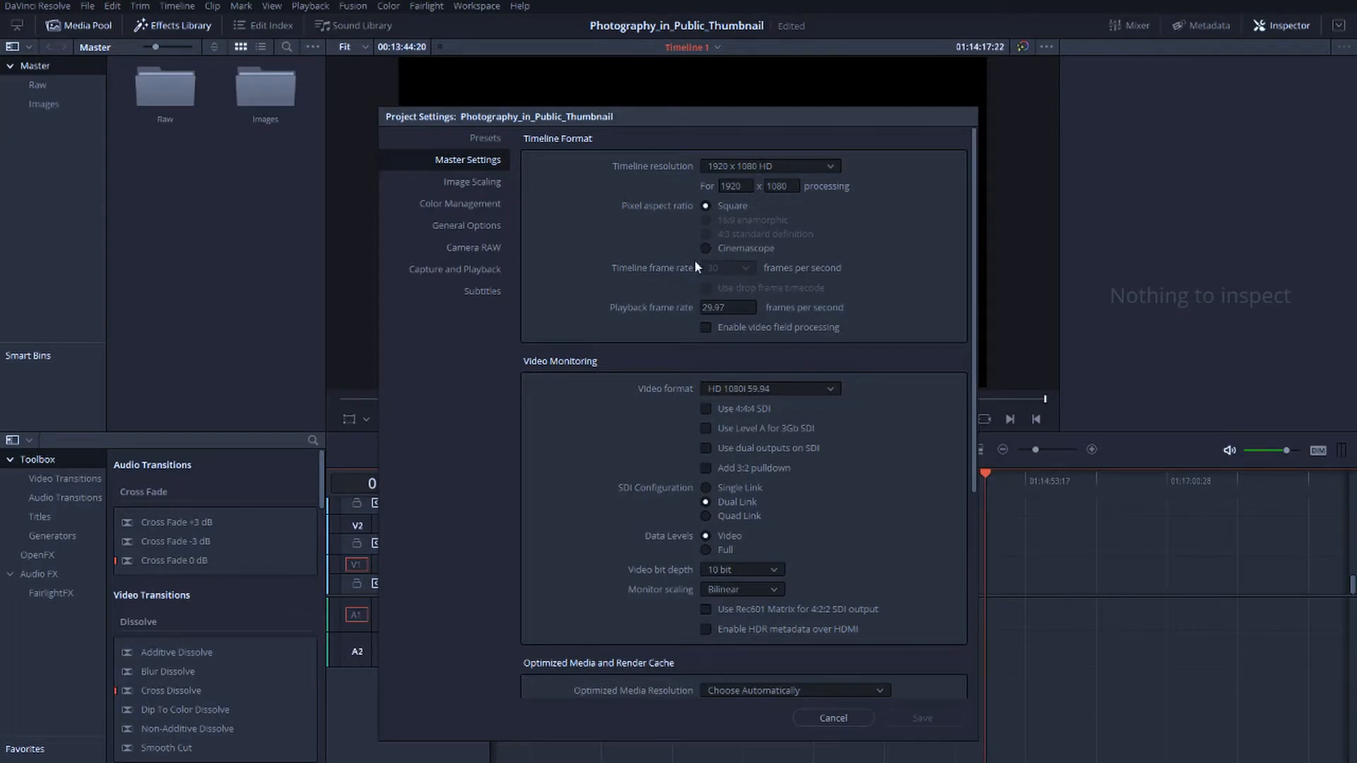
mouse_move(729, 542)
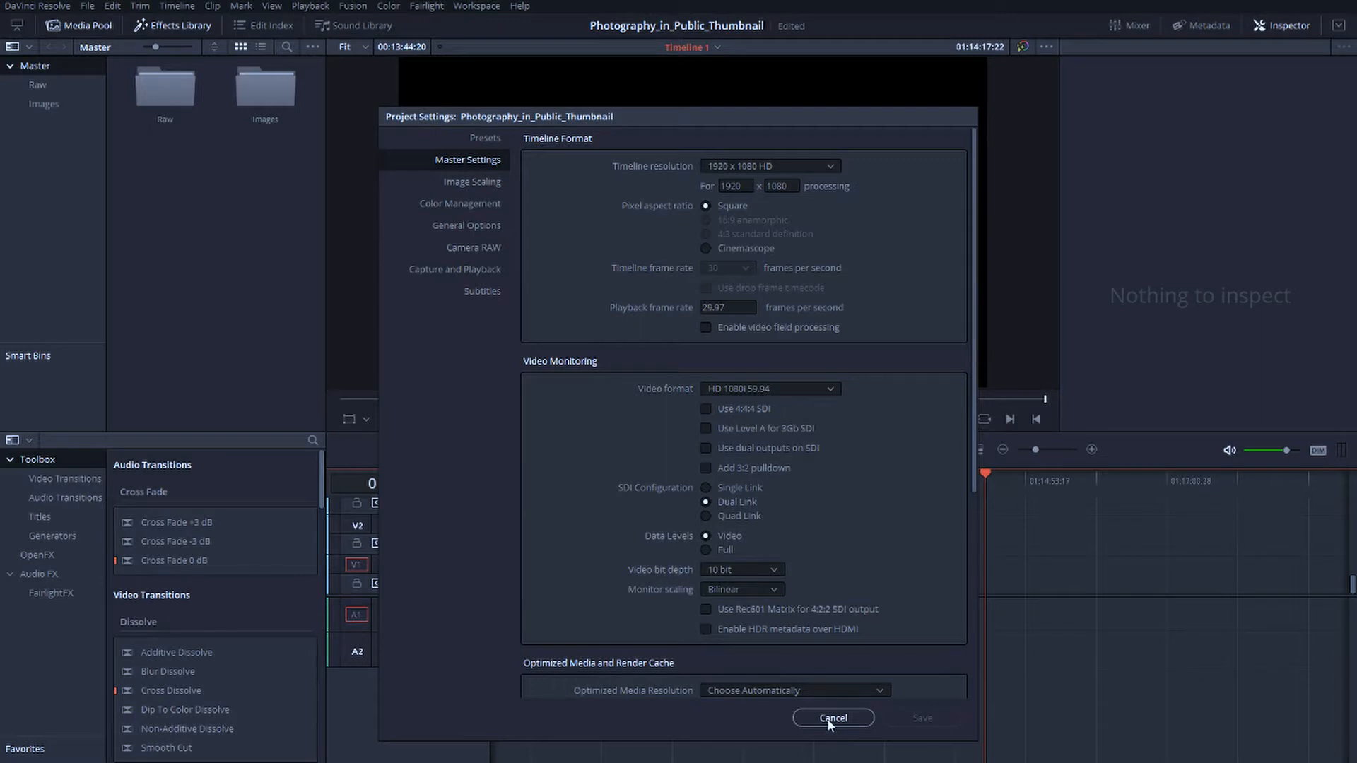
left_click(831, 717)
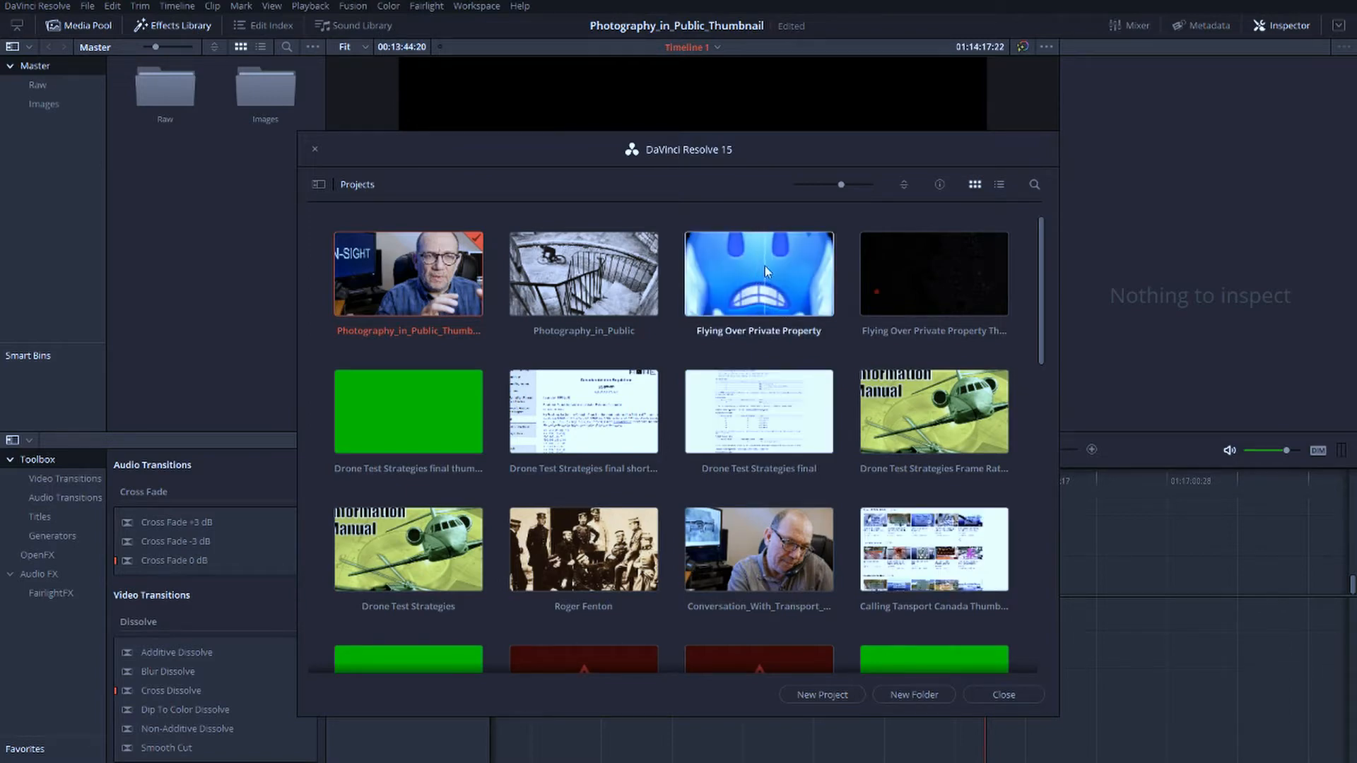
Briefly open Flying Over Private Property, then reopen Photography_in_Public_Thumbnail with its clip-filled timeline.
double_click(758, 273)
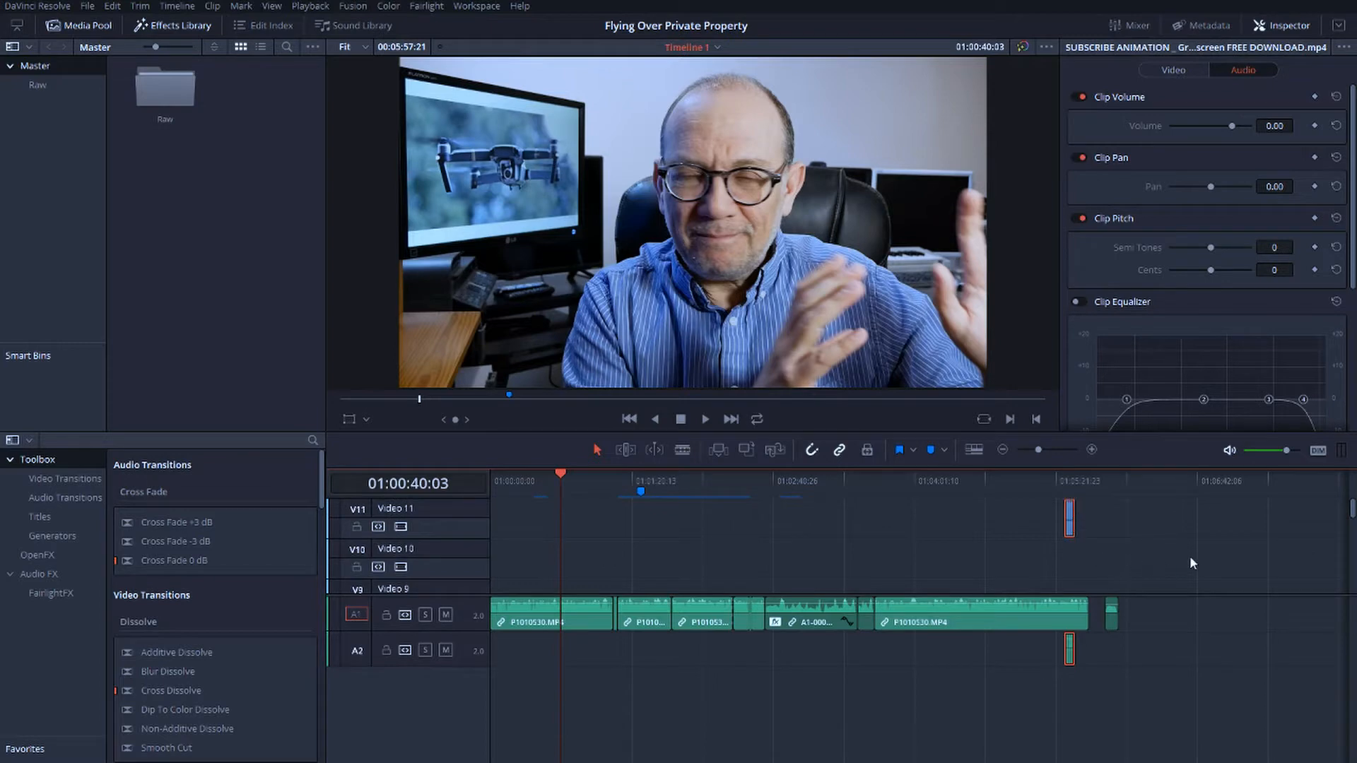
mouse_move(1189, 561)
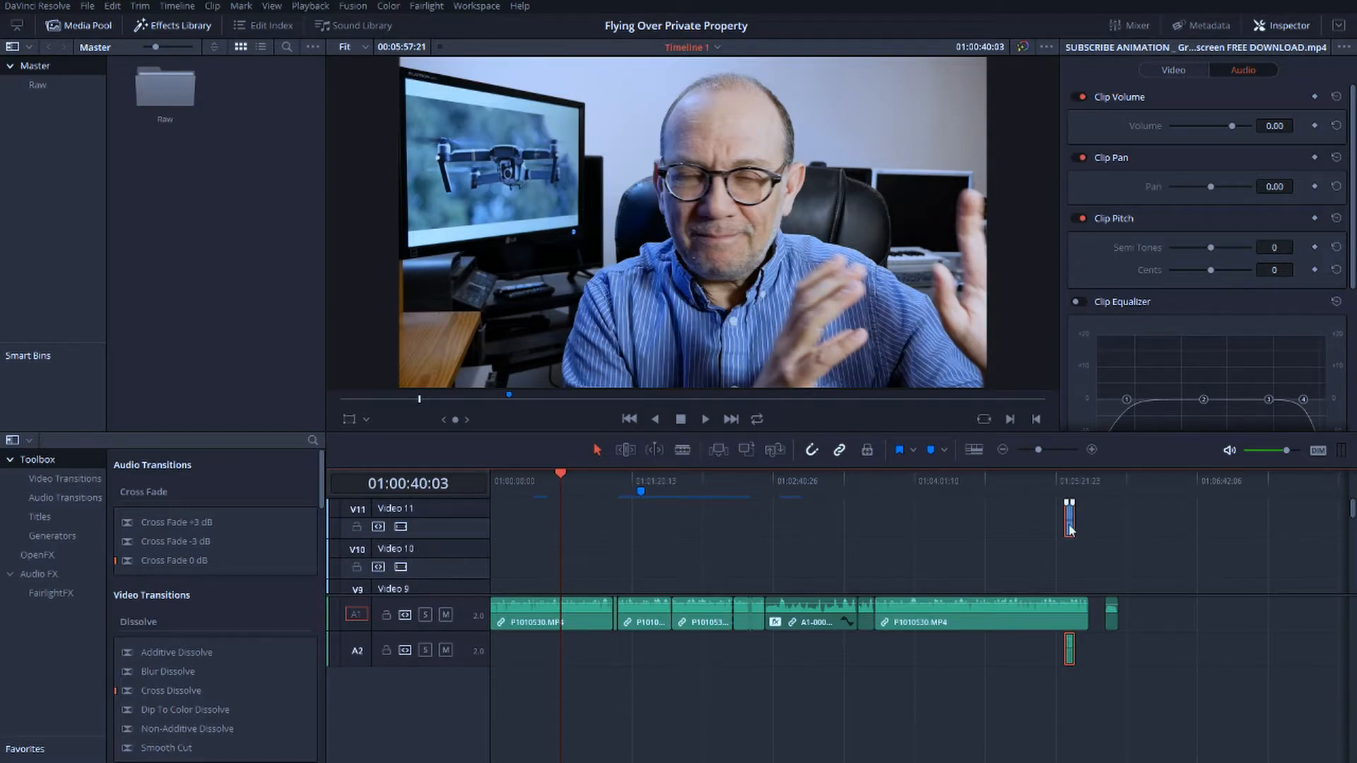
right_click(1070, 519)
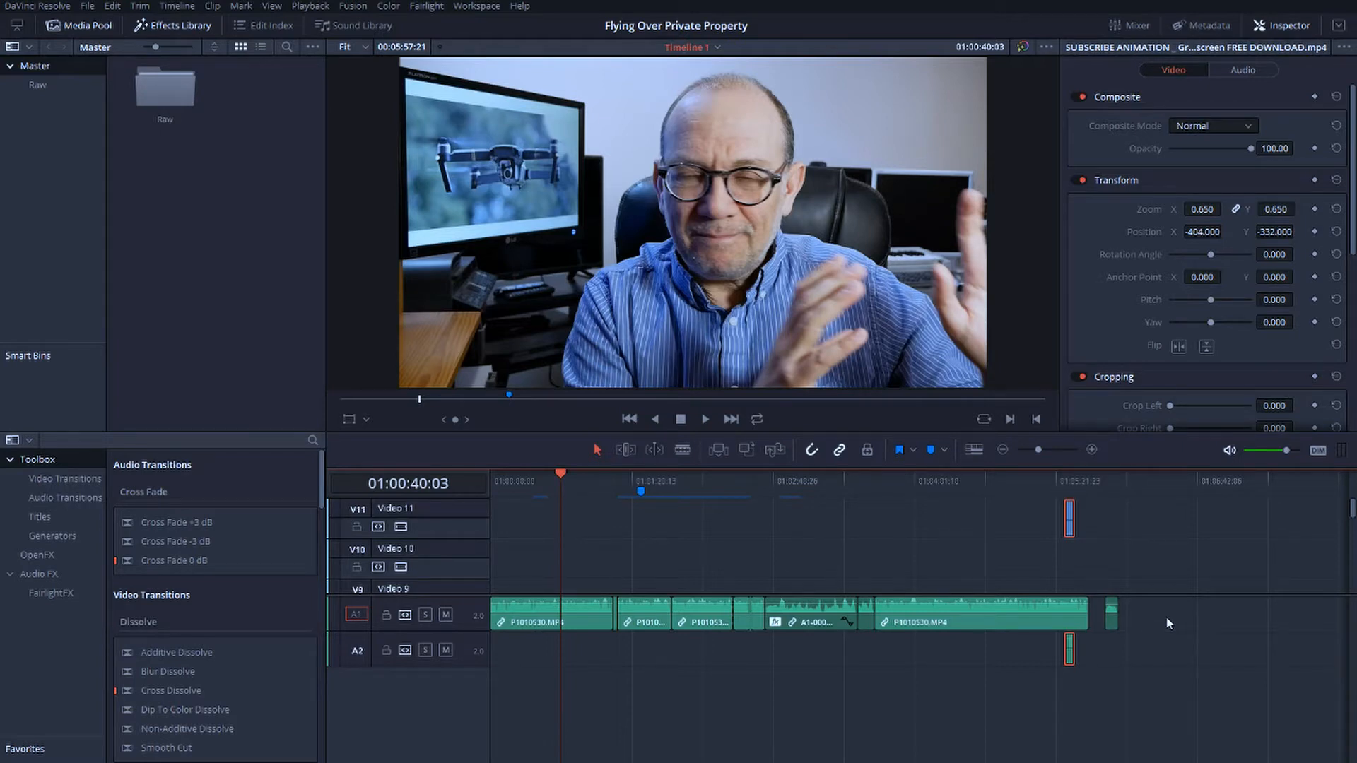
mouse_move(1272, 742)
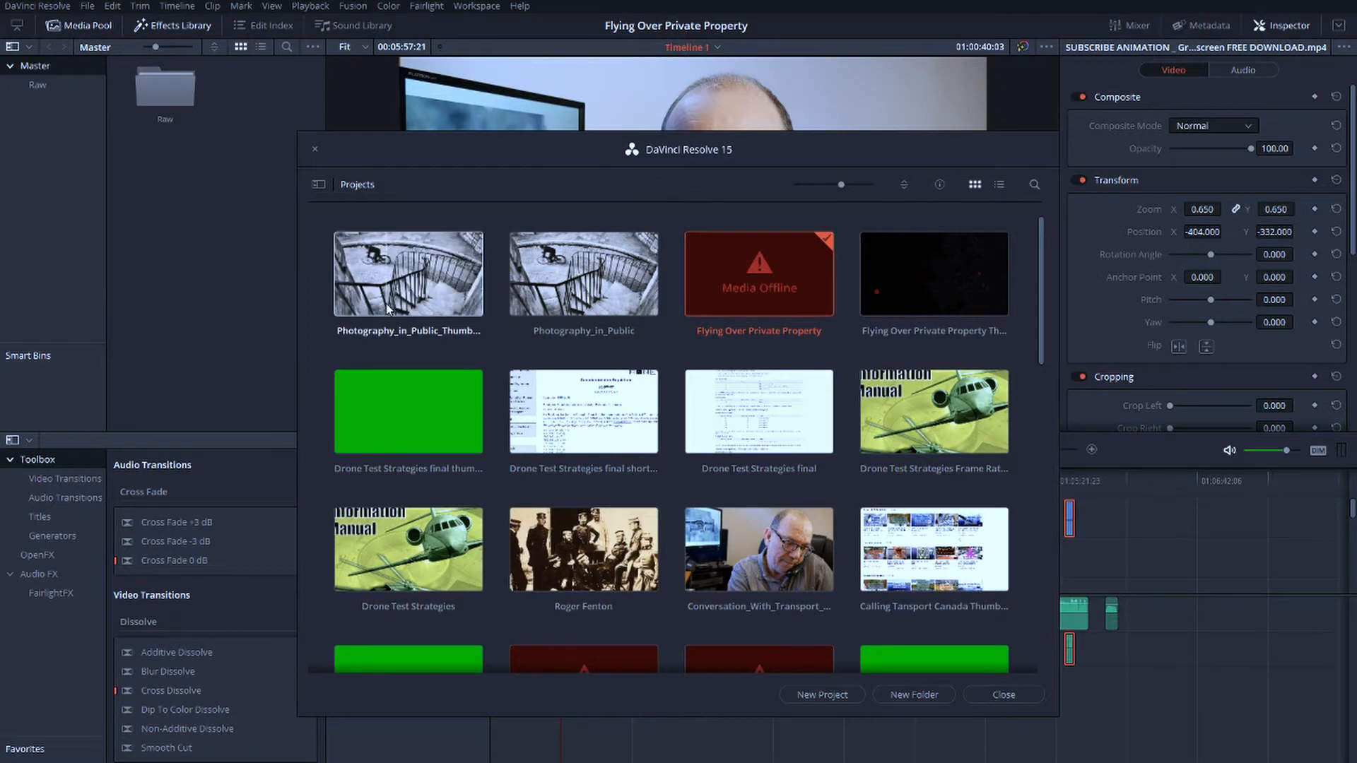
double_click(407, 272)
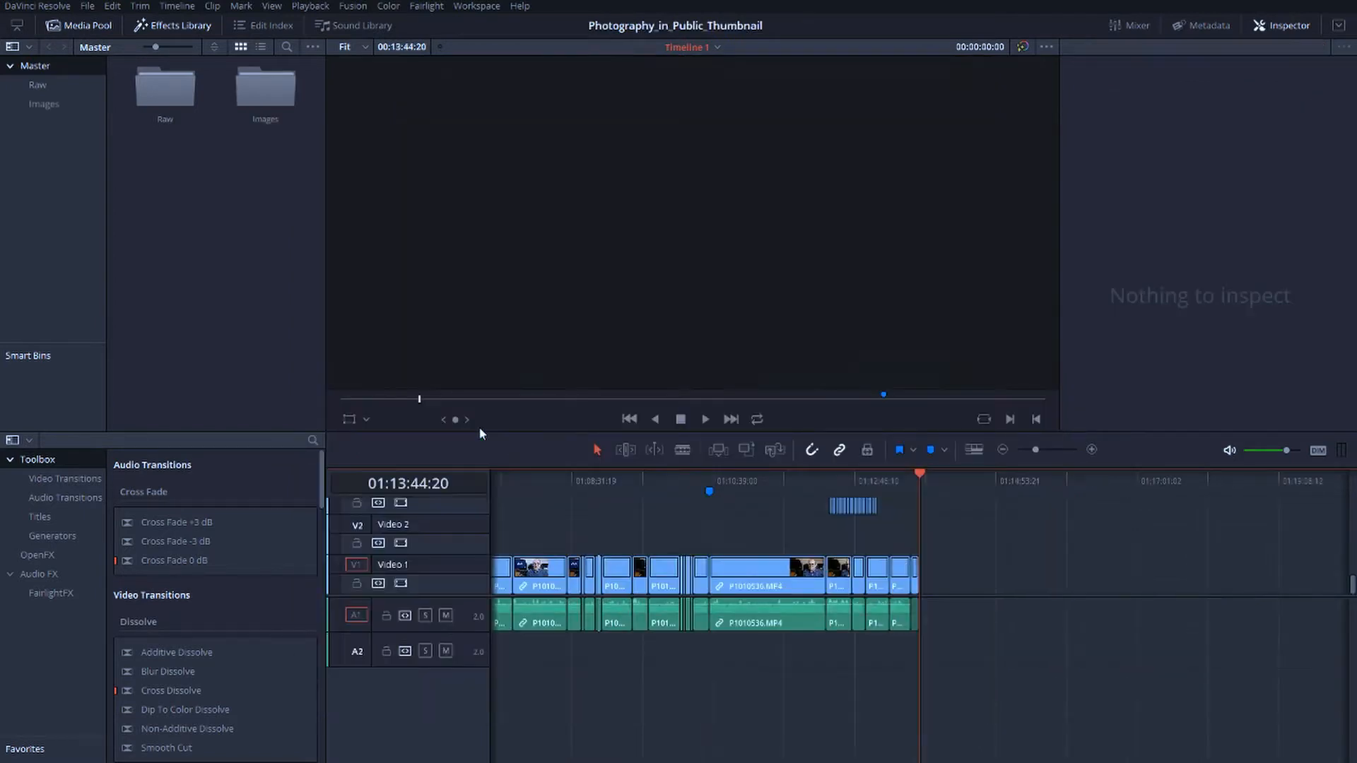
left_click(920, 476)
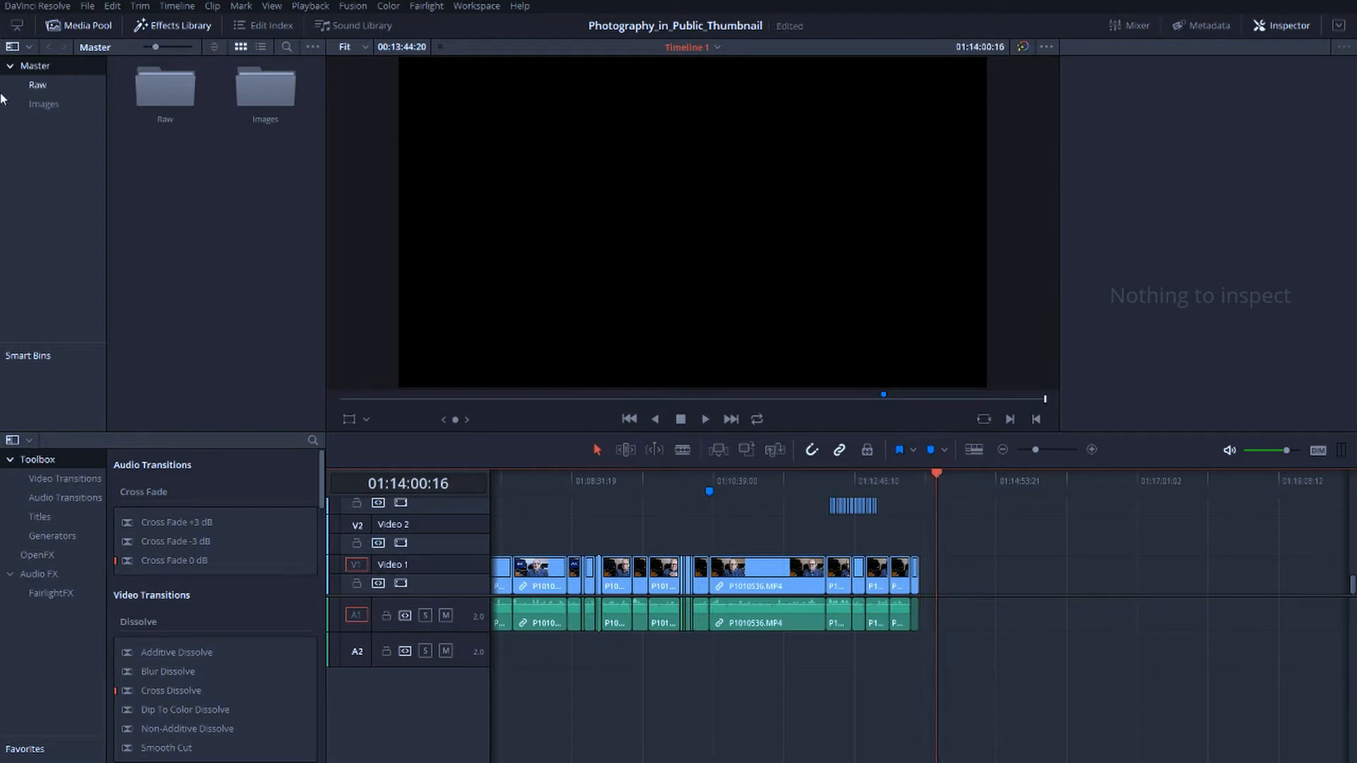
left_click(111, 6)
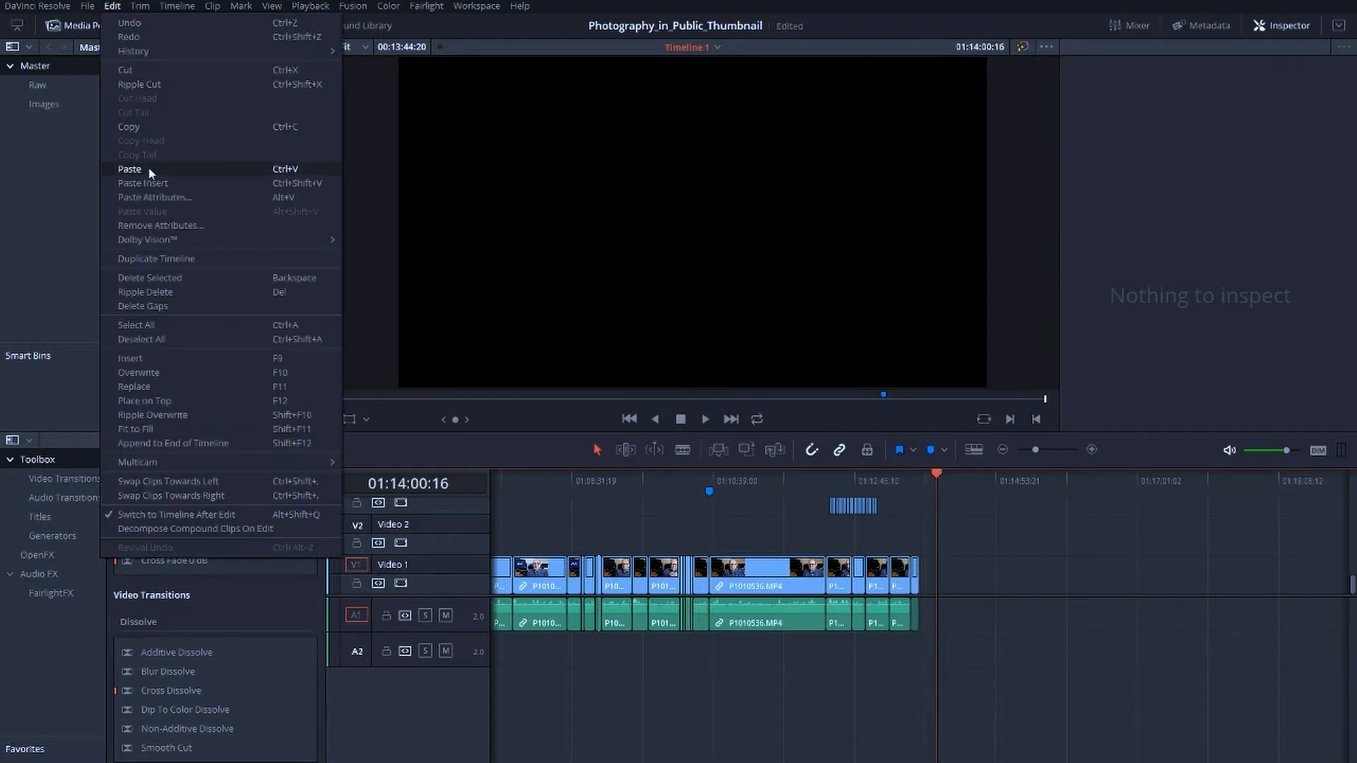
left_click(130, 168)
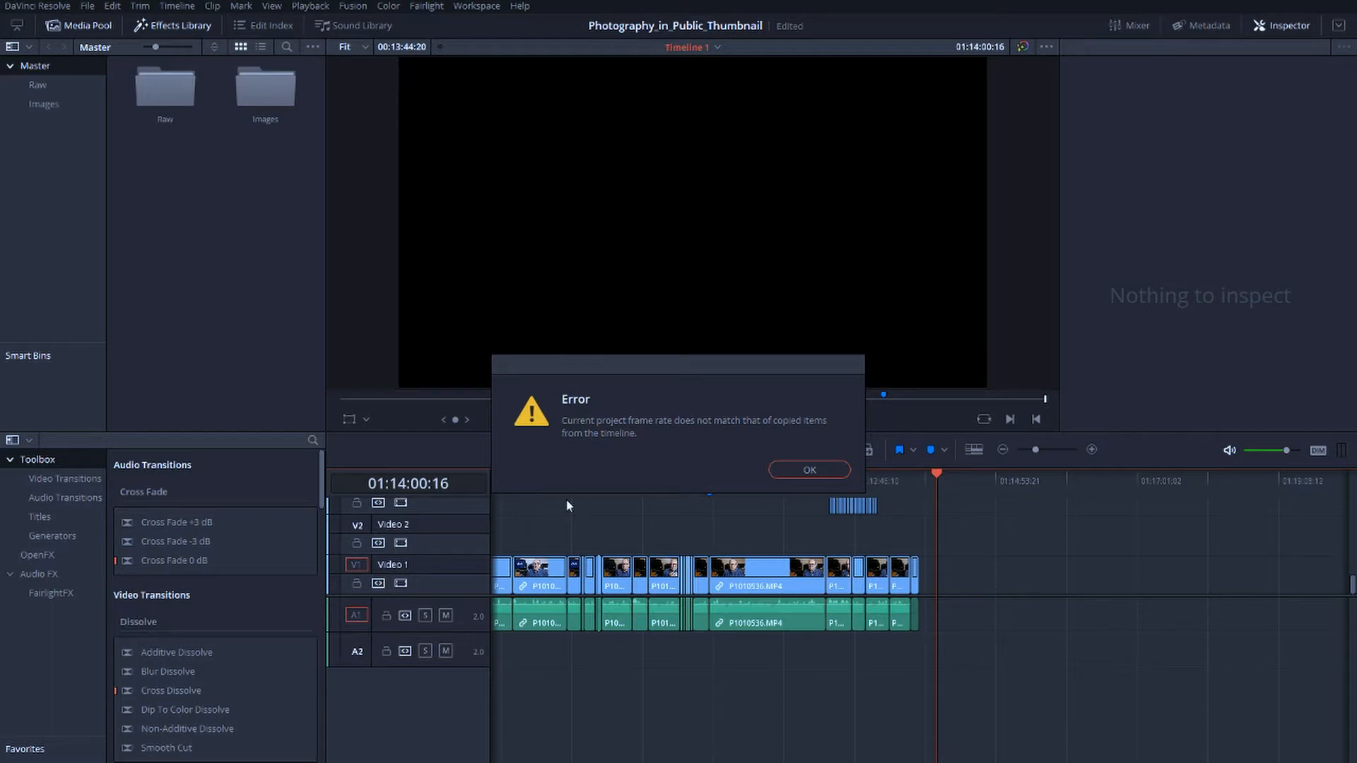
left_click(808, 469)
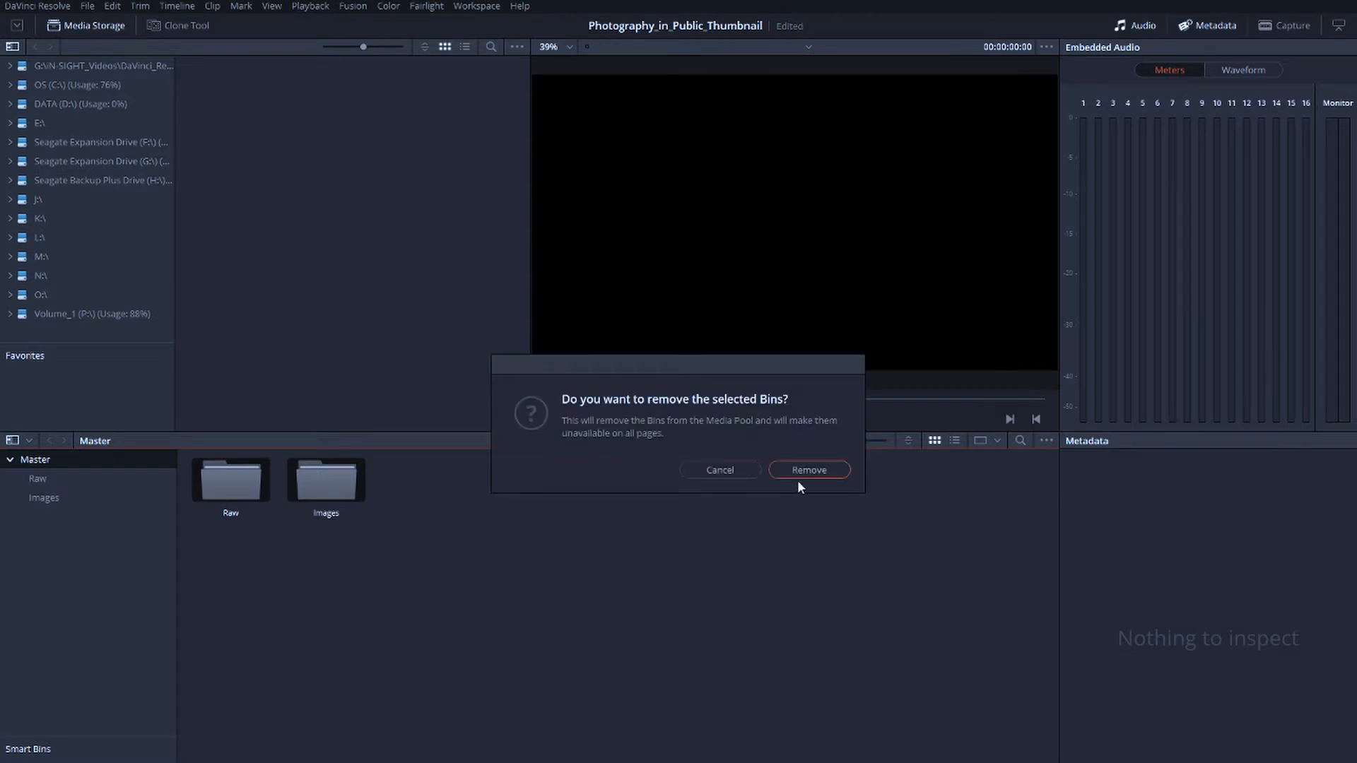
Confirm removing the media pool bins and save the timeline frame rate at 29.97 fps in Master Settings.
left_click(807, 469)
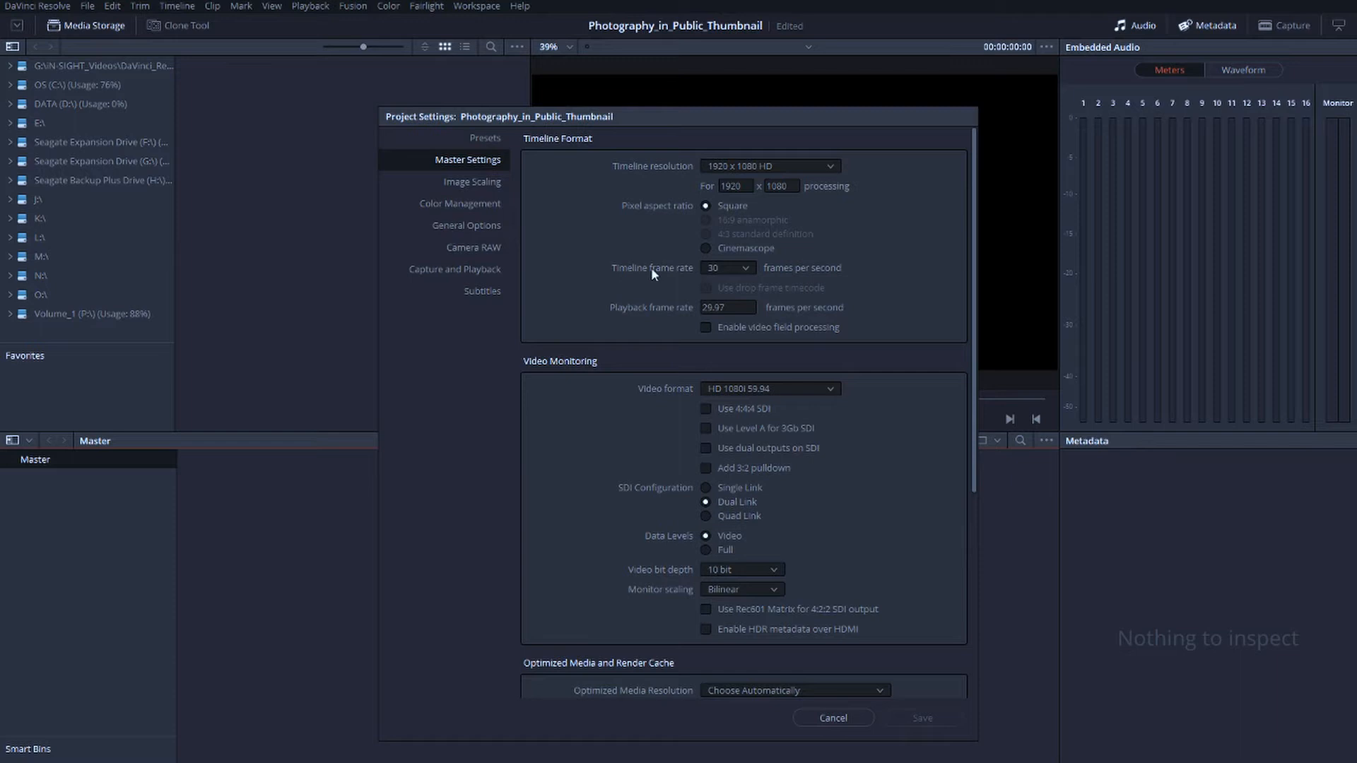
left_click(725, 267)
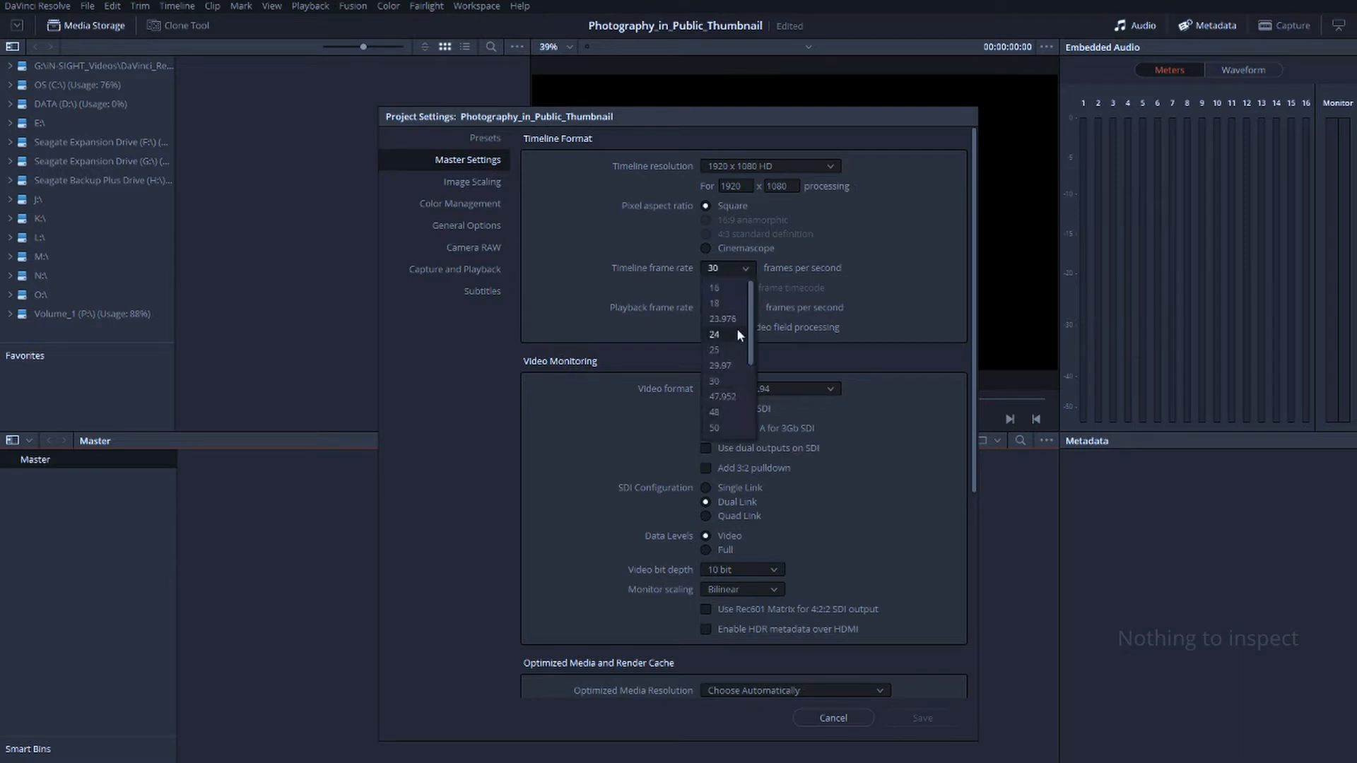
mouse_move(727, 364)
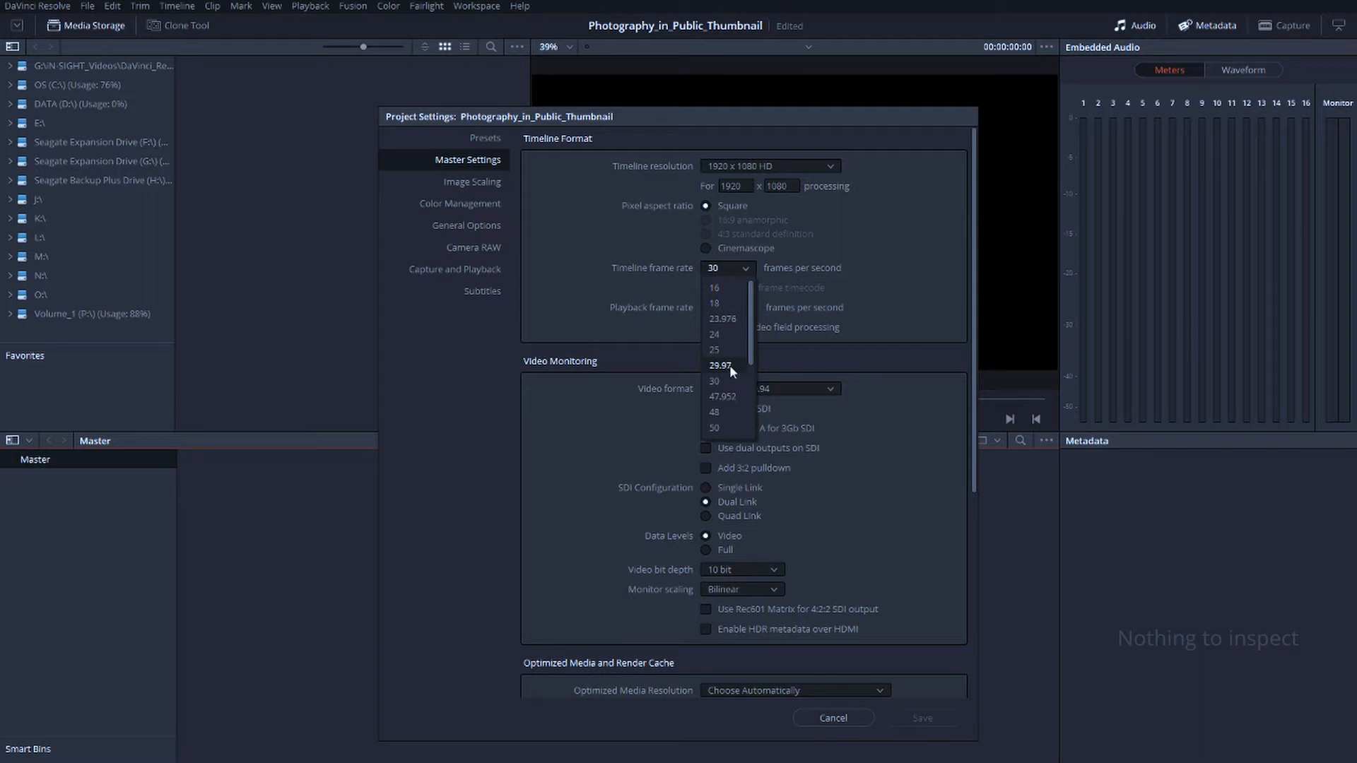
left_click(719, 364)
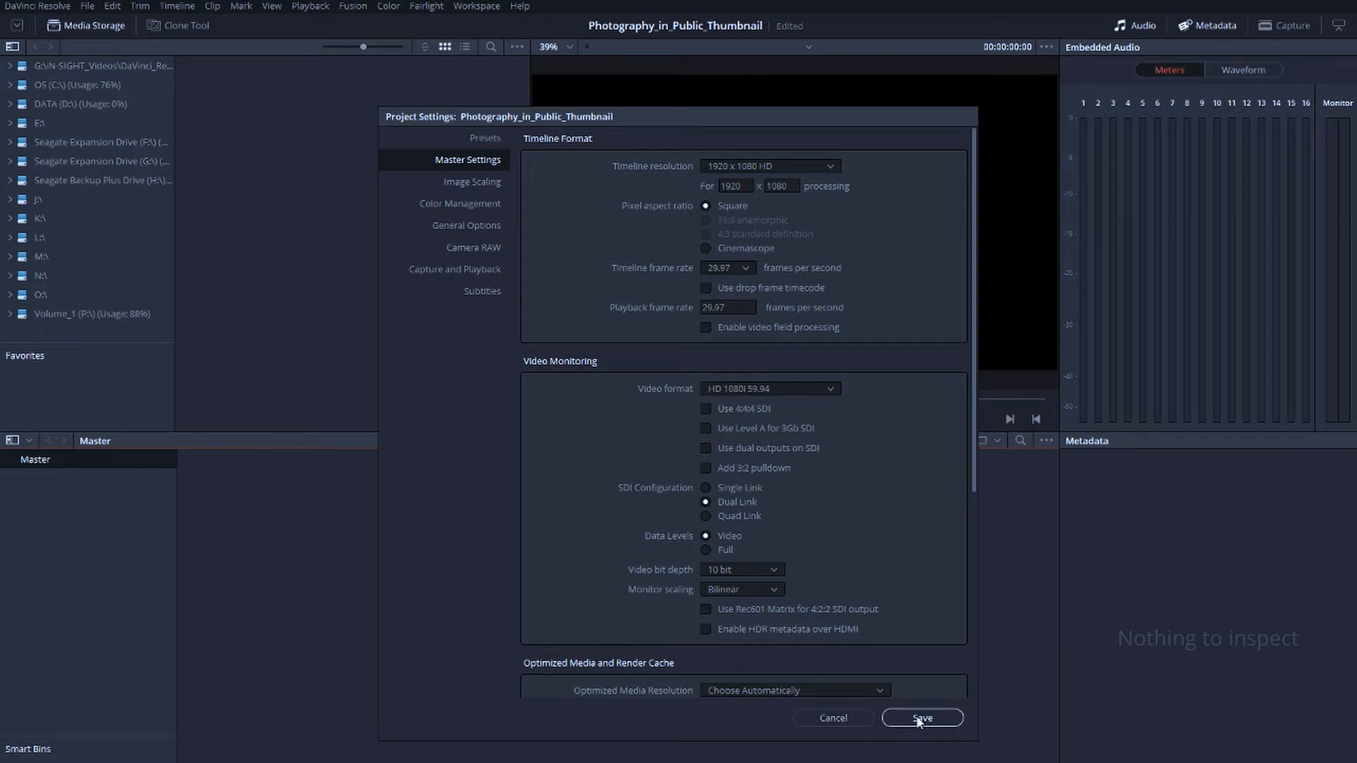
left_click(920, 718)
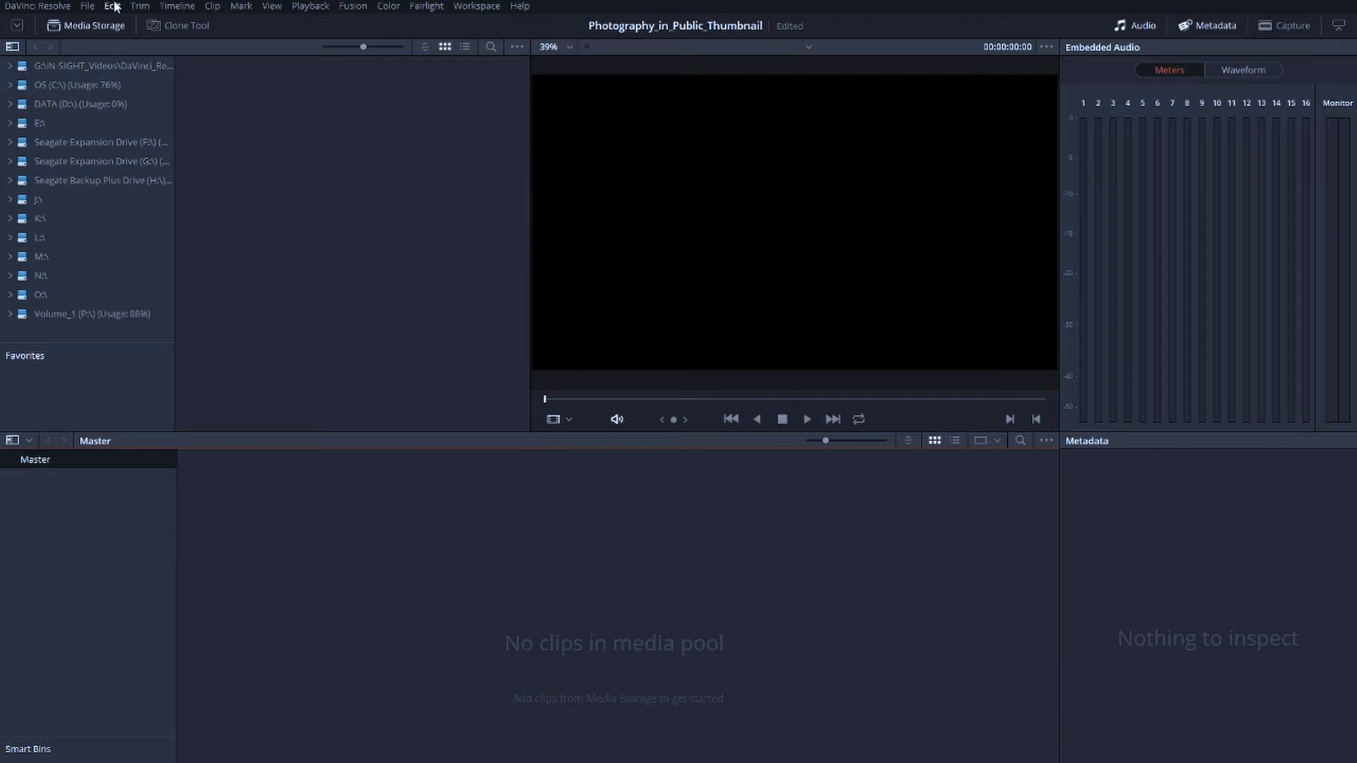
mouse_move(581, 607)
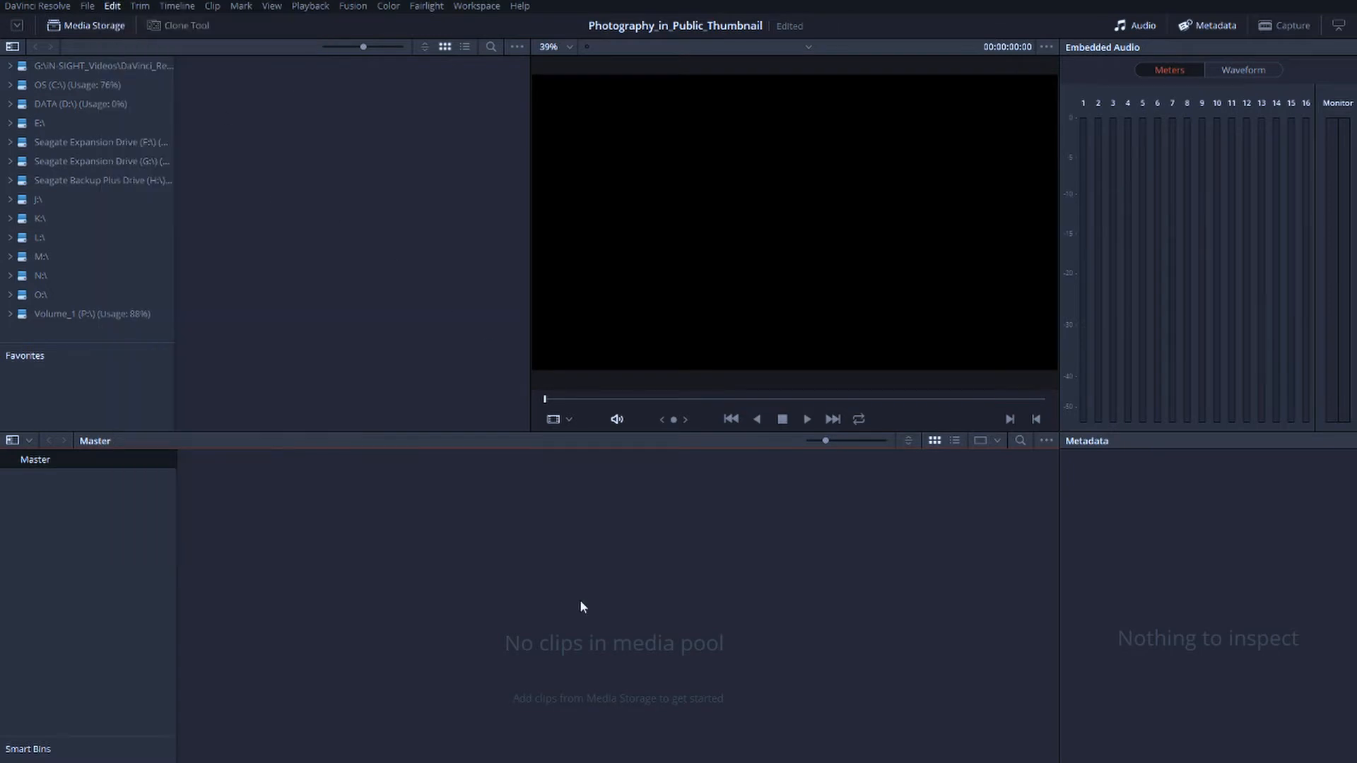
left_click(44, 498)
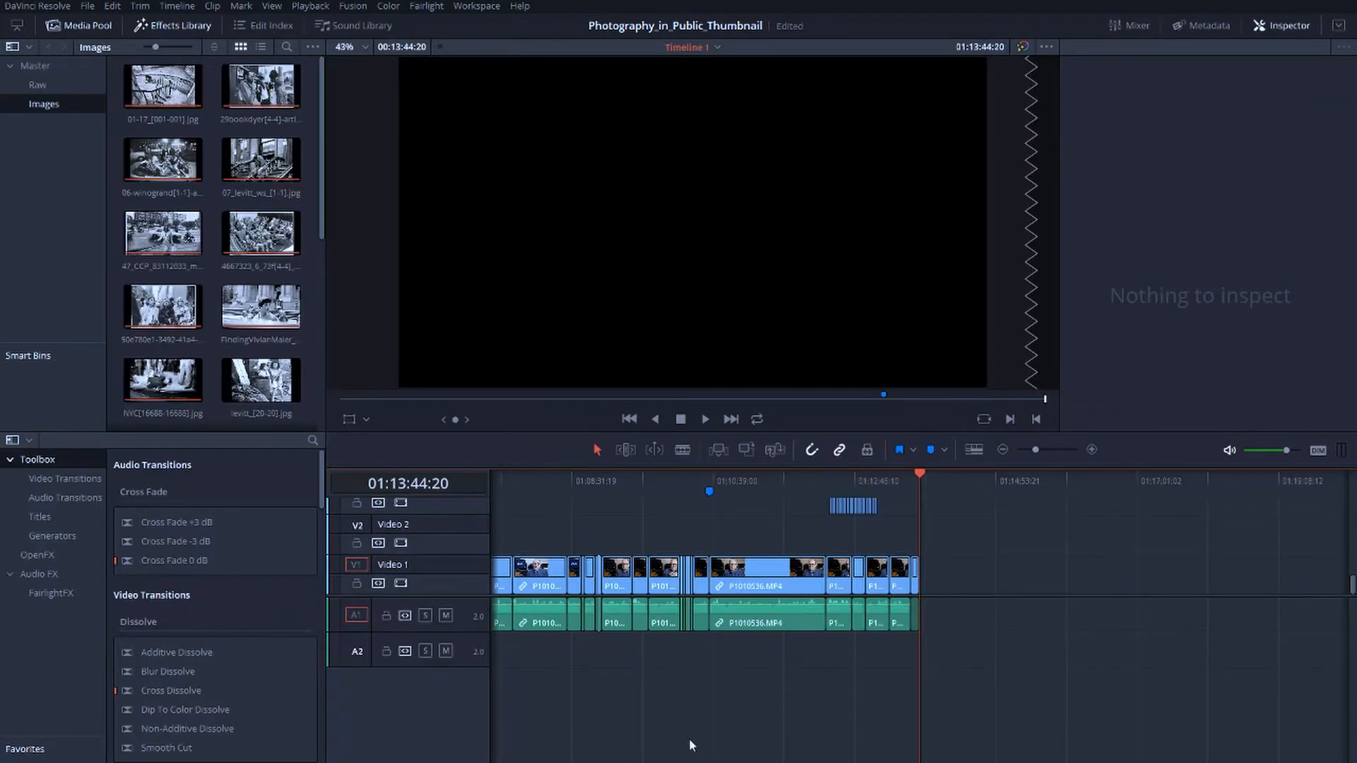
Paste the Subscribe clip from the Edit menu and drag it earlier over the talking-head footage.
left_click(111, 6)
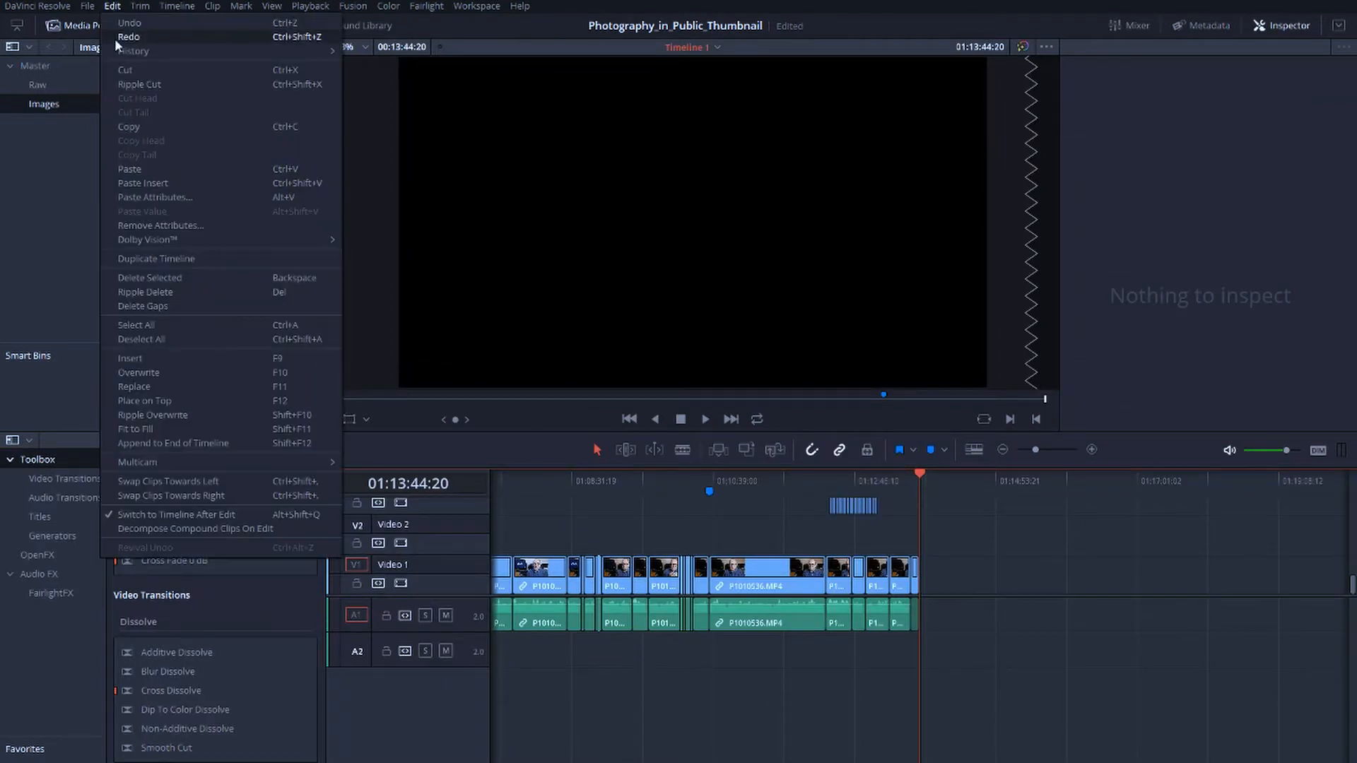
mouse_move(130, 169)
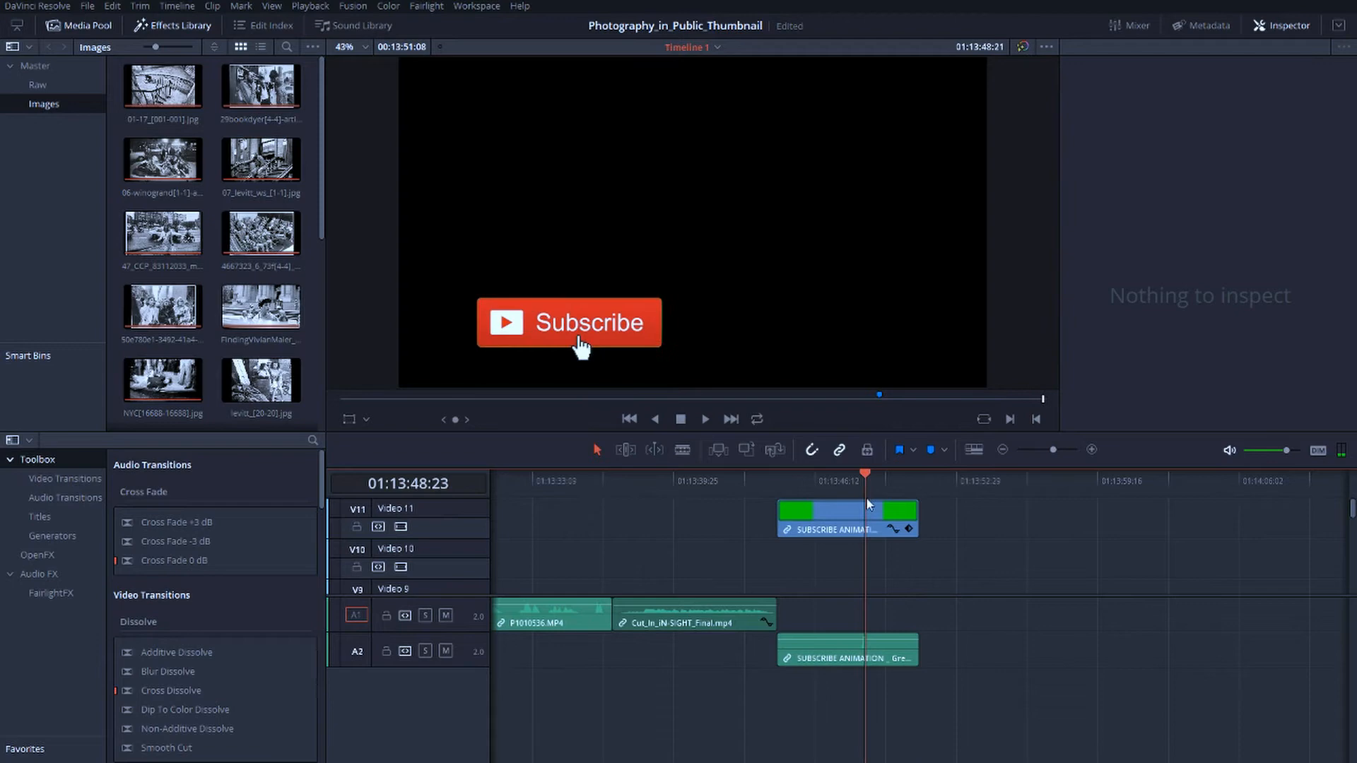
left_click(846, 518)
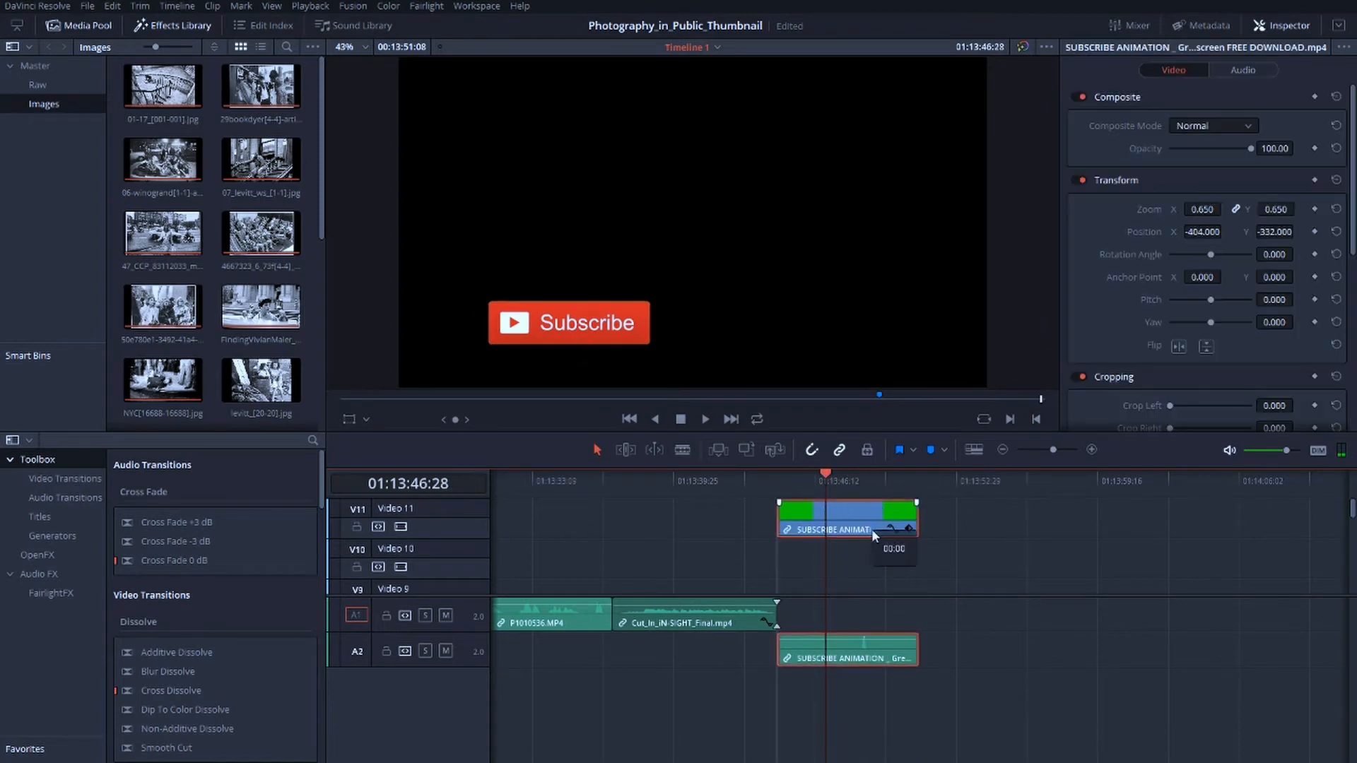
left_click_drag(874, 519, 539, 518)
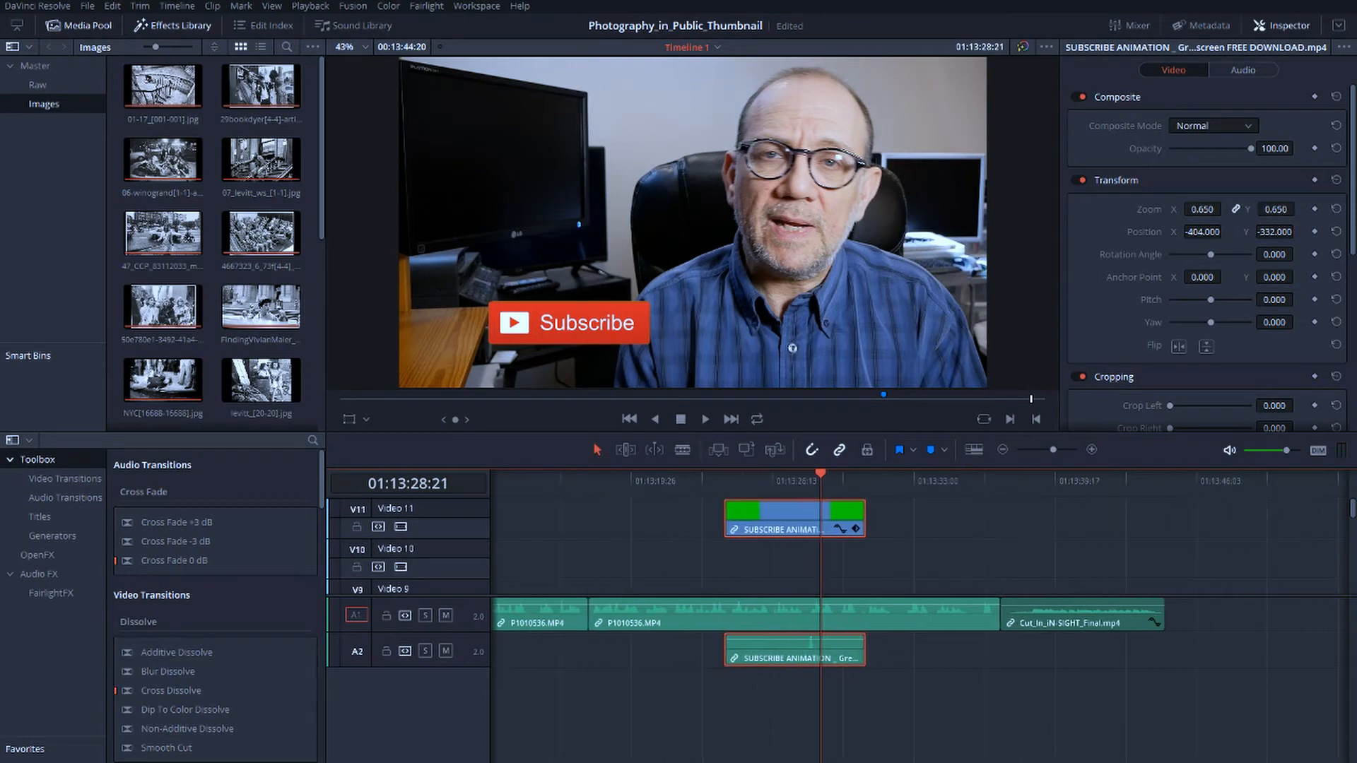
left_click(79, 25)
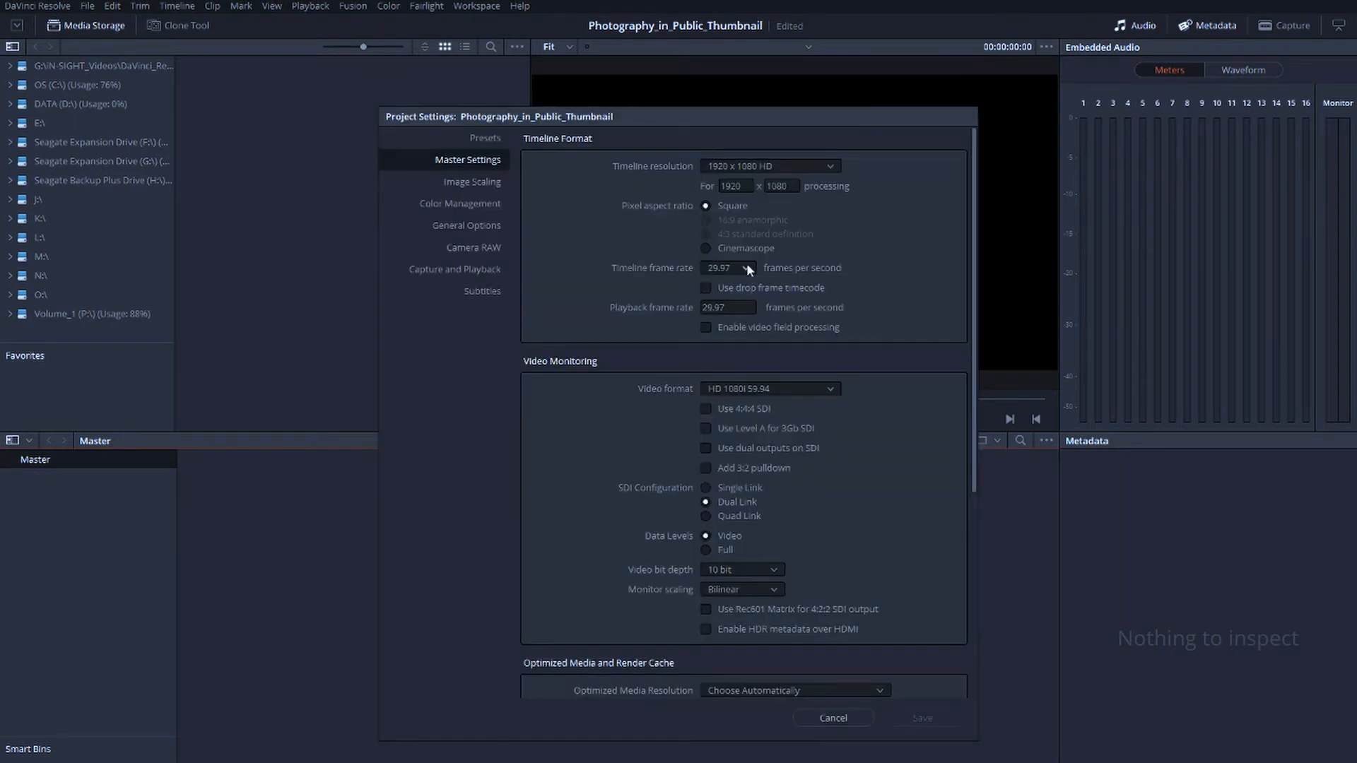
Set the timeline frame rate to 30 fps in Master Settings and save.
left_click(746, 267)
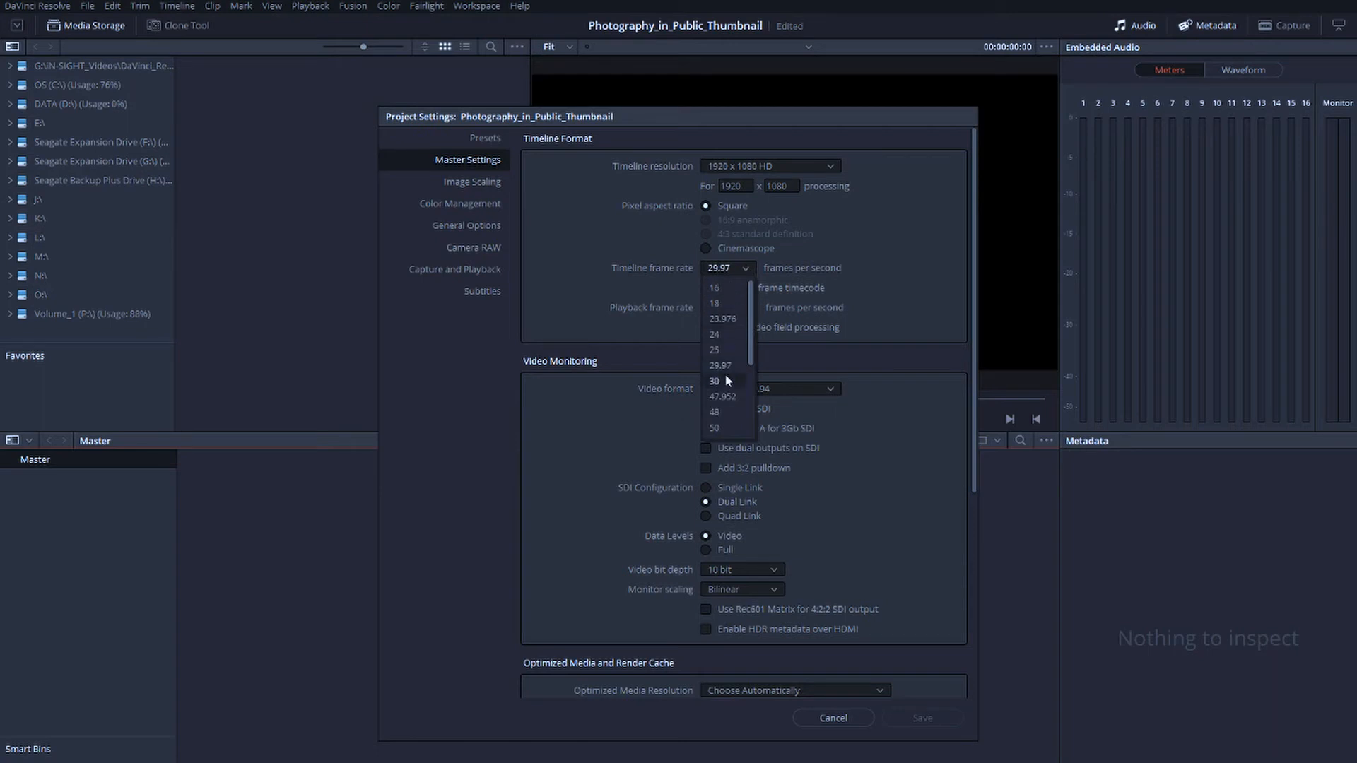
left_click(716, 380)
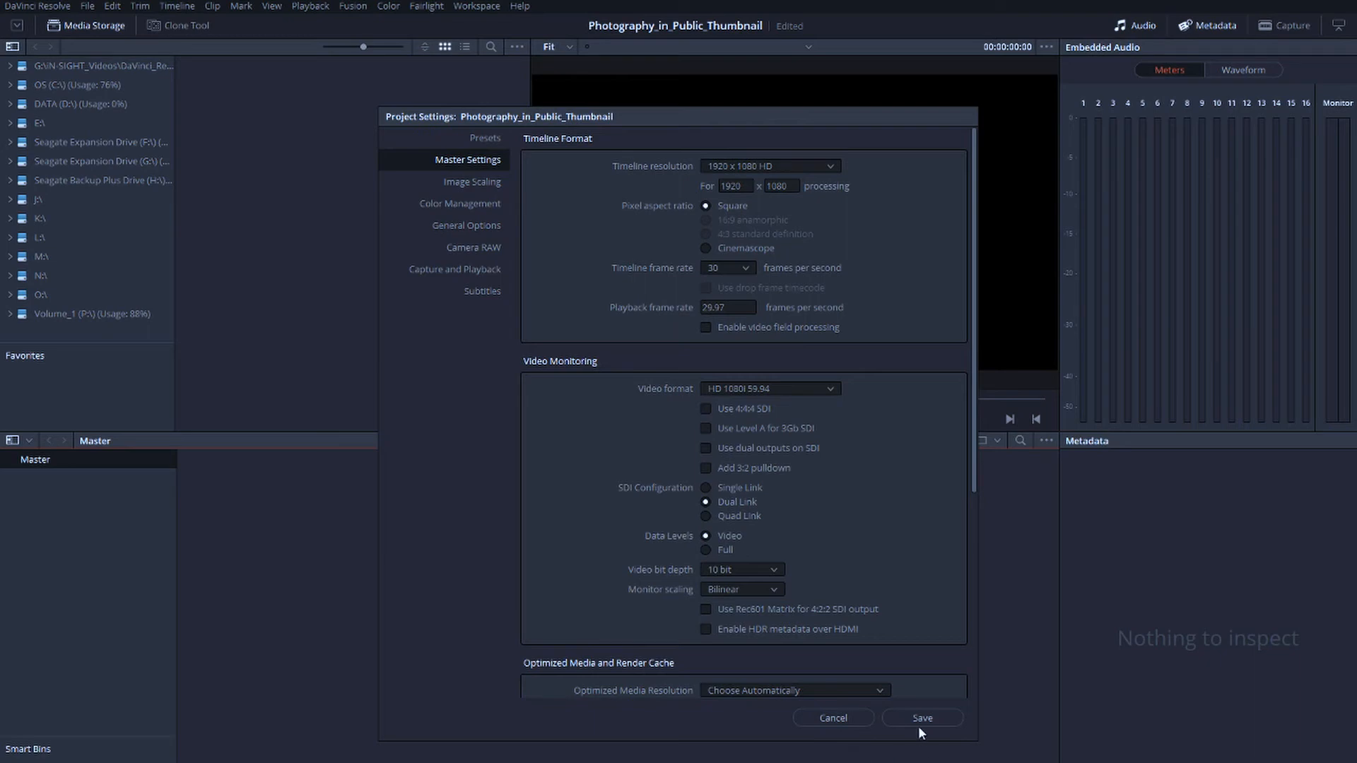
left_click(920, 718)
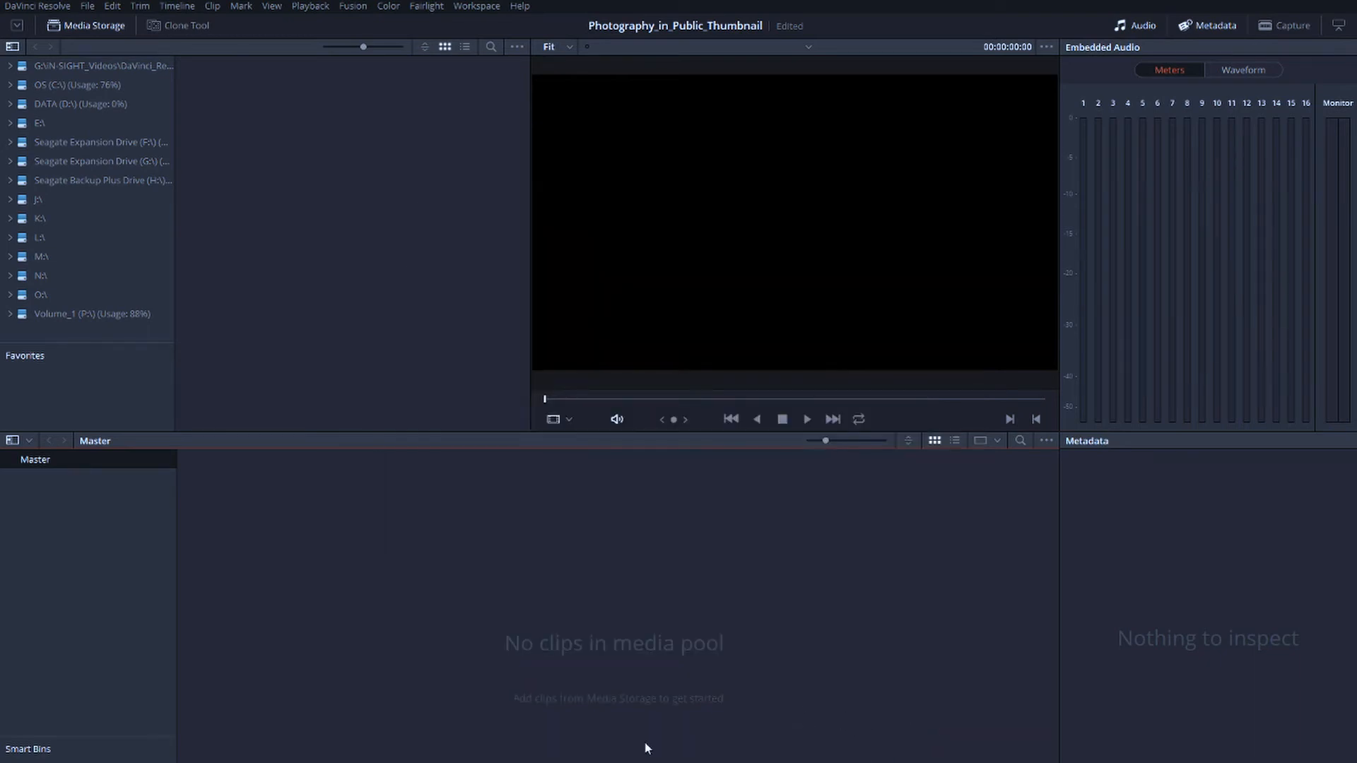
left_click(82, 24)
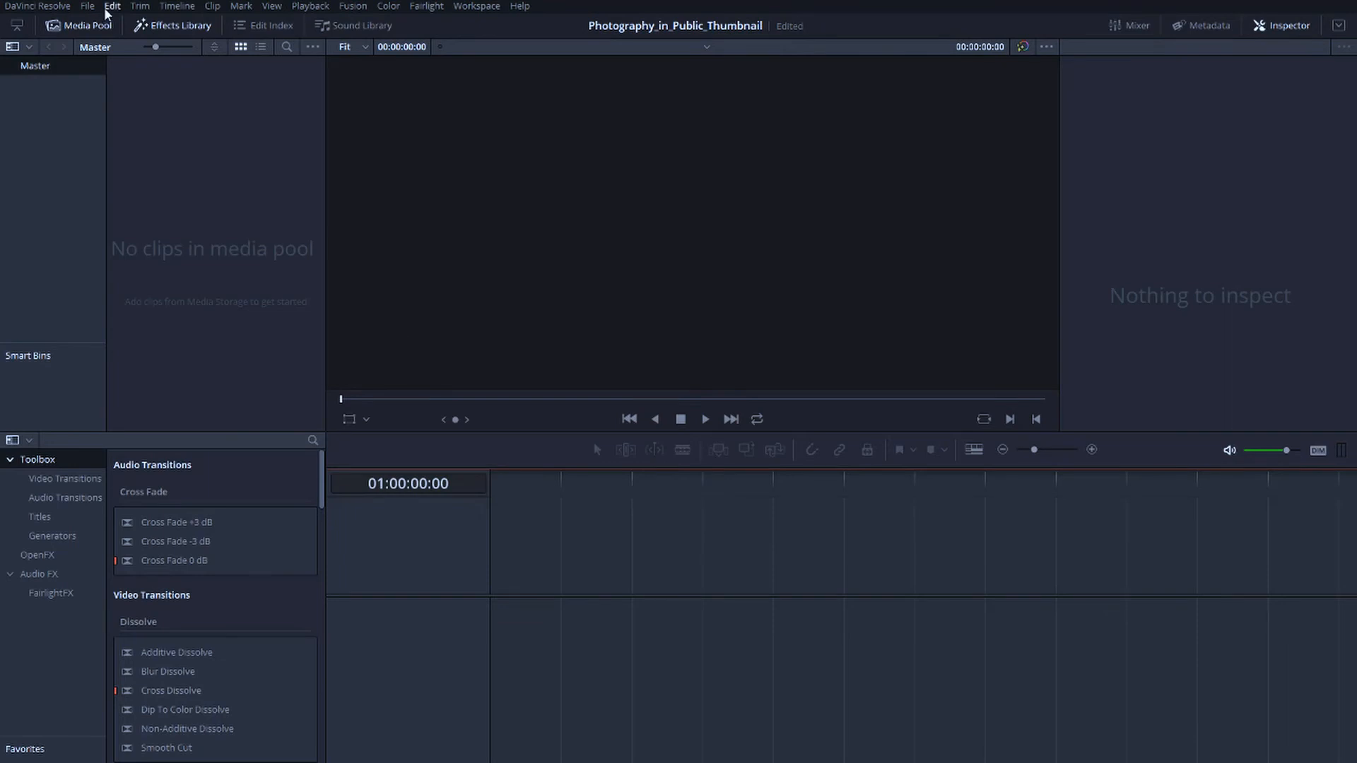
Undo to restore the media and timeline, confirm 30 fps in Project Settings and cancel out.
left_click(85, 24)
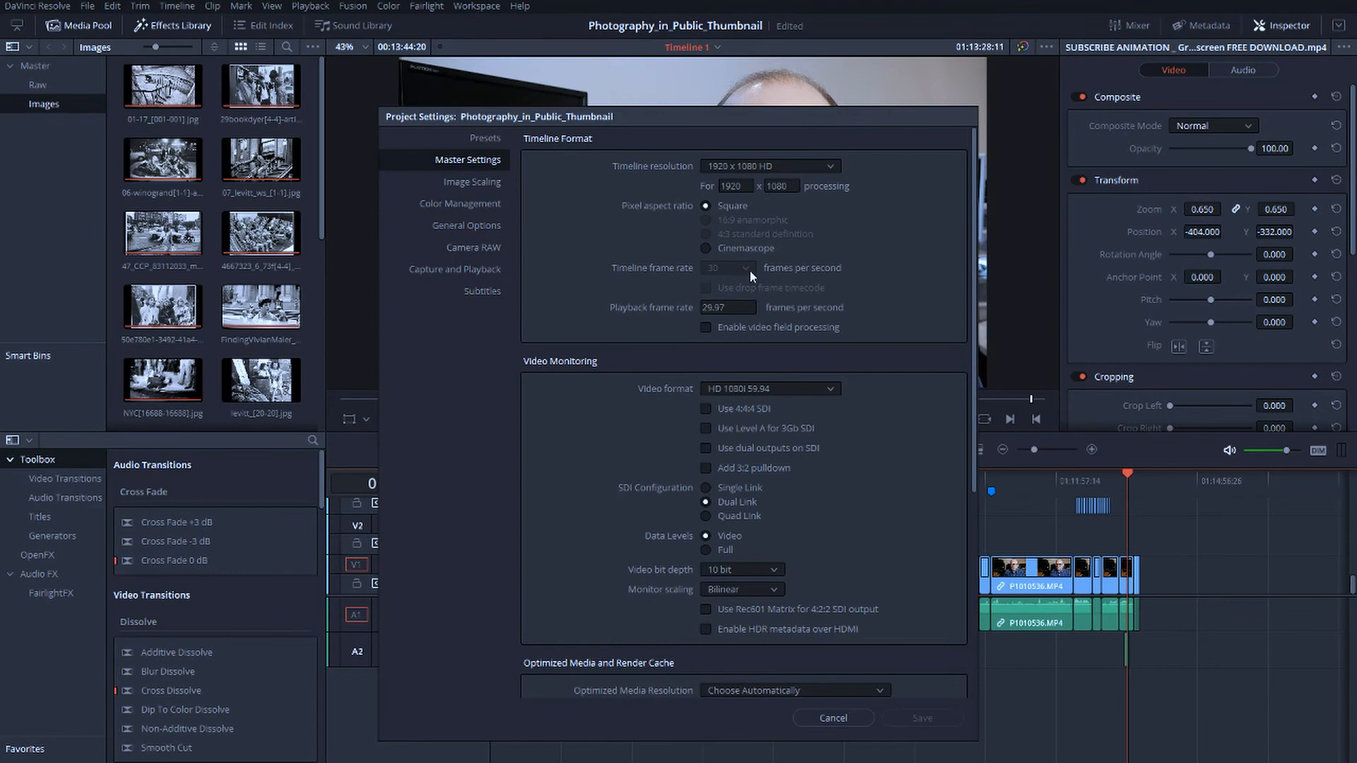
left_click(831, 718)
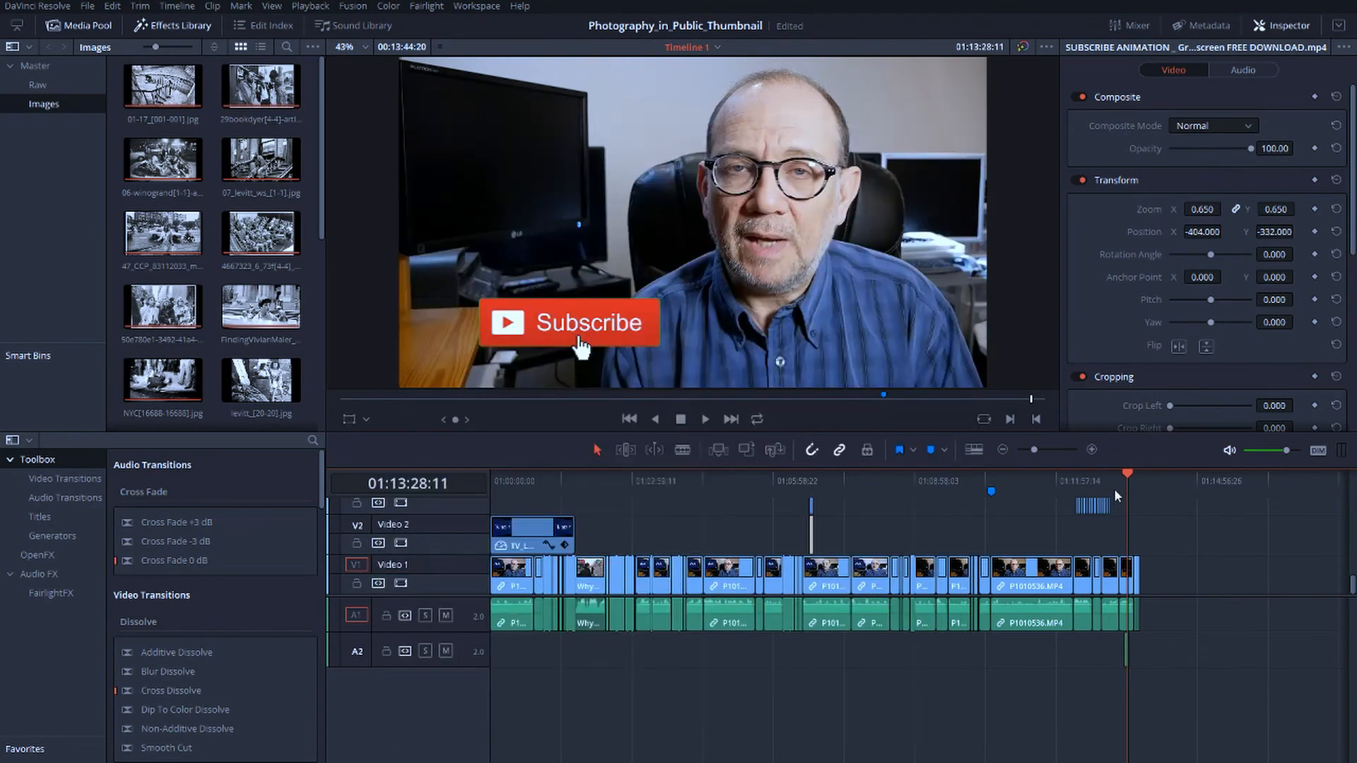